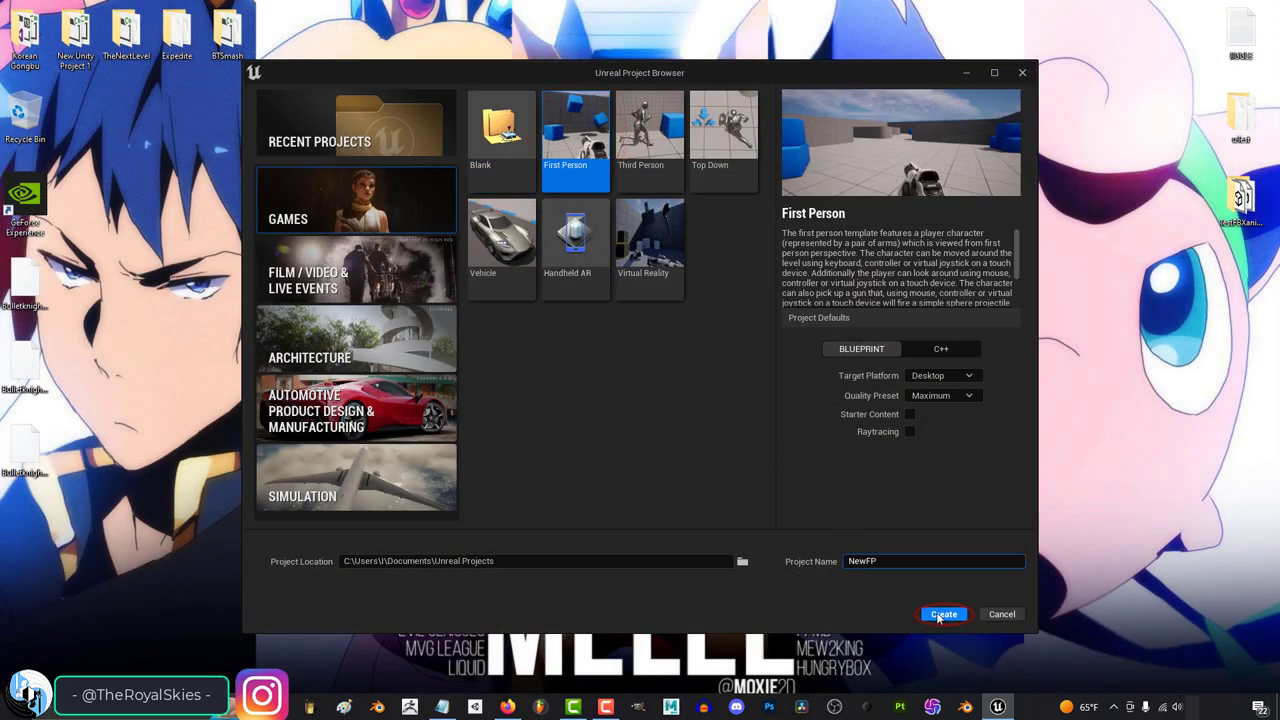
- Create a First Person Blueprint project named NewFP in the Unreal Projects folder
click(942, 614)
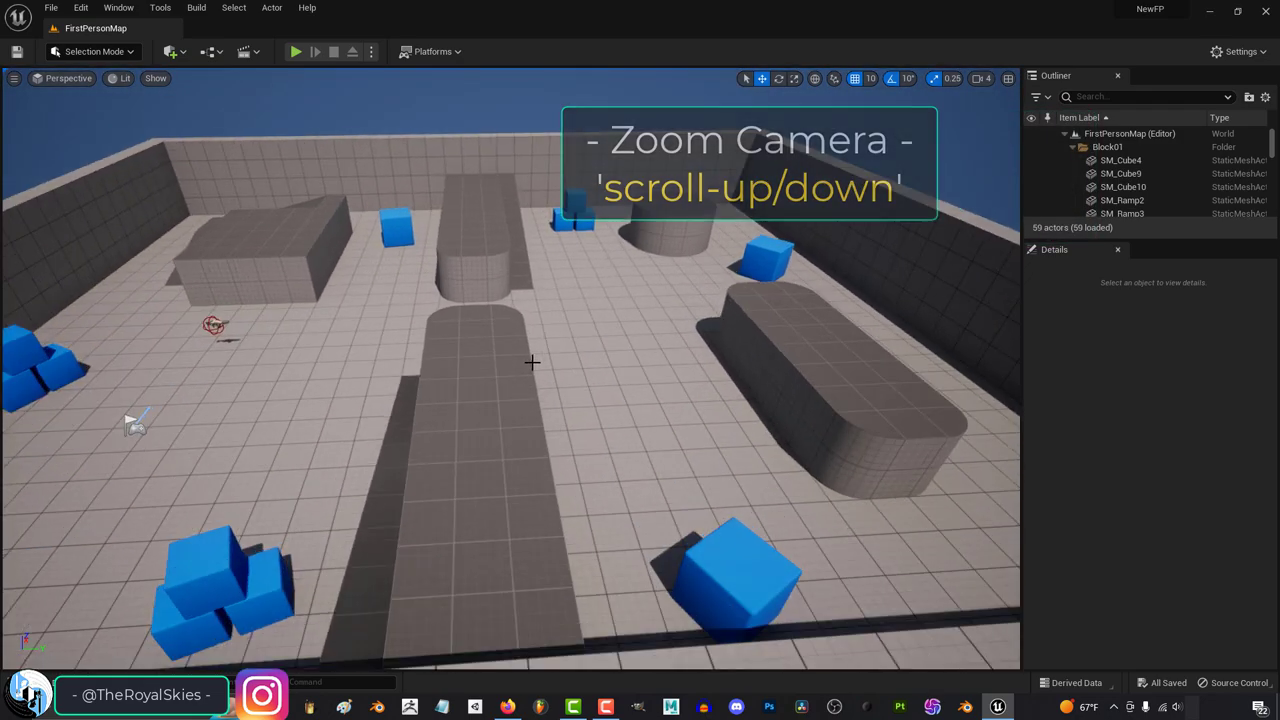
- Zoom in, focus on SM_ChamferCube15, and toggle the full-screen viewport on and off
scroll(down, 3)
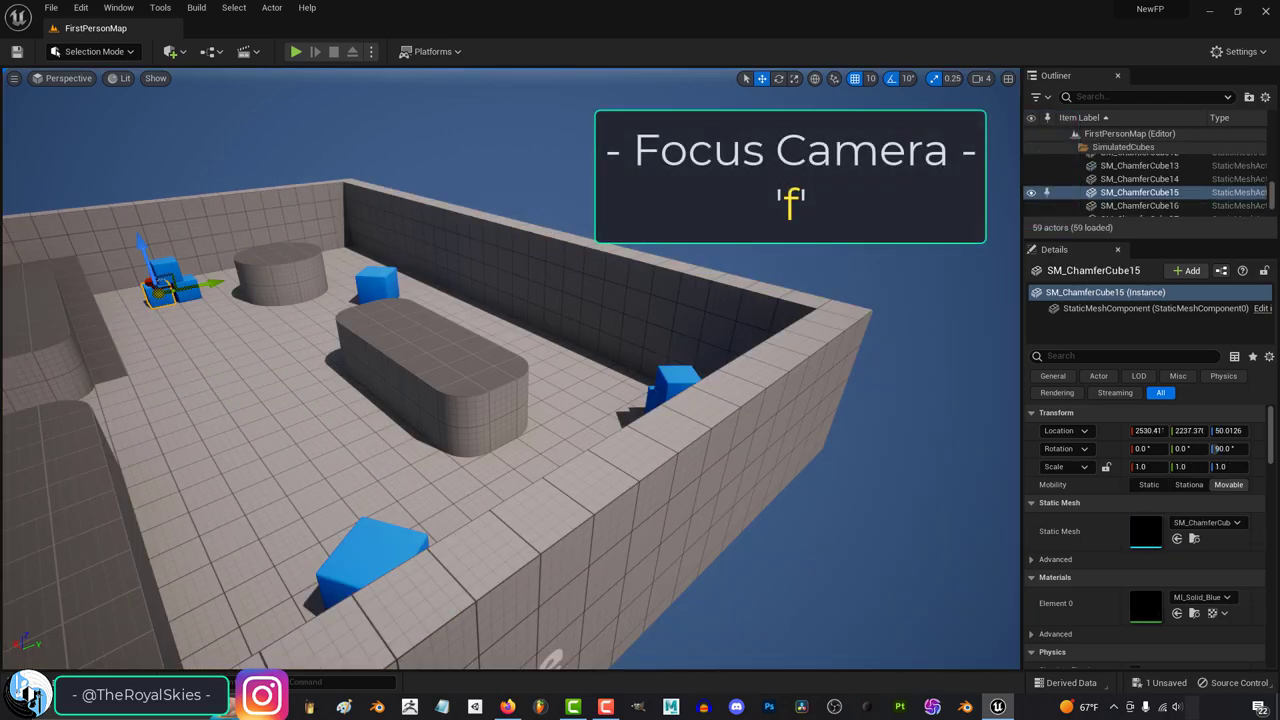
key(f)
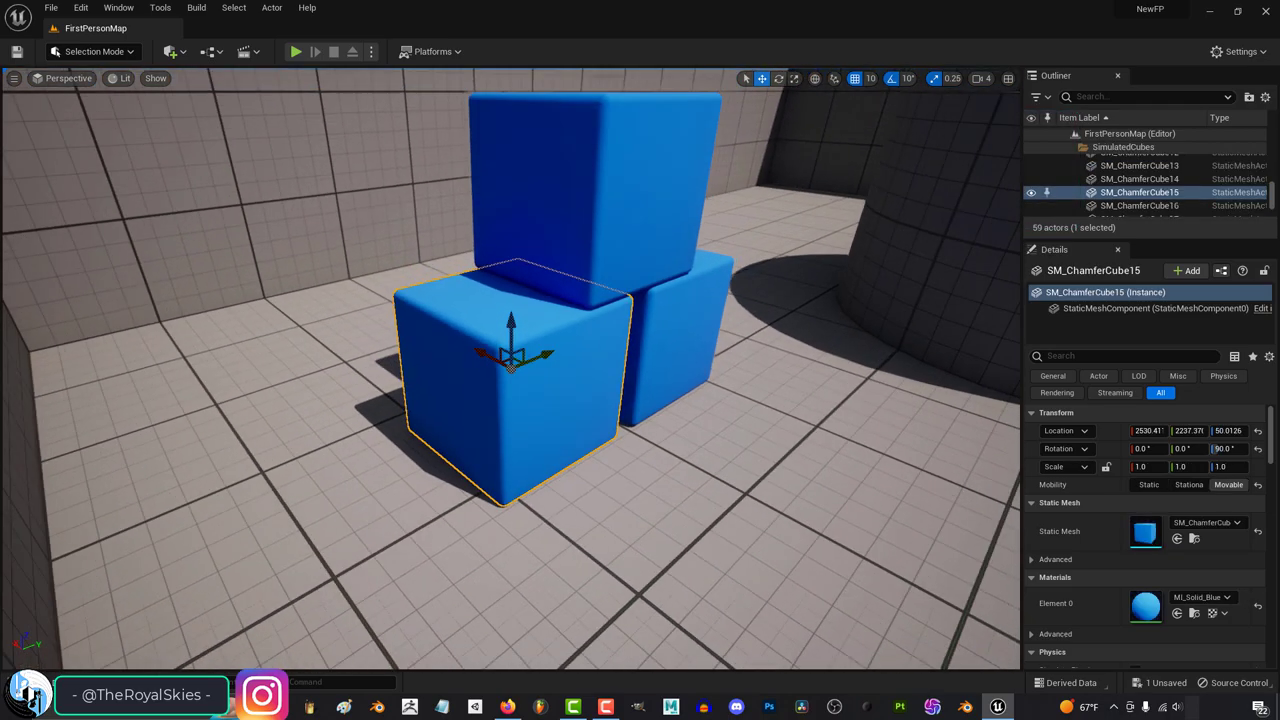
key(F10)
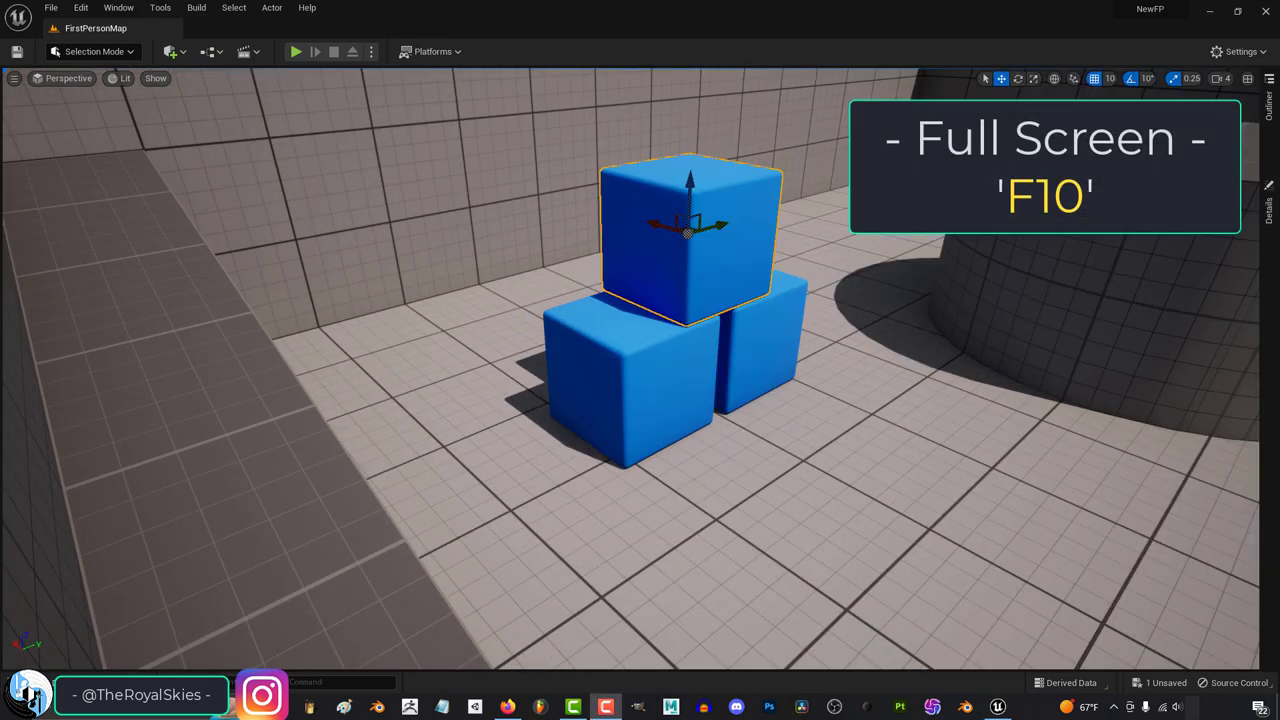
key(F10)
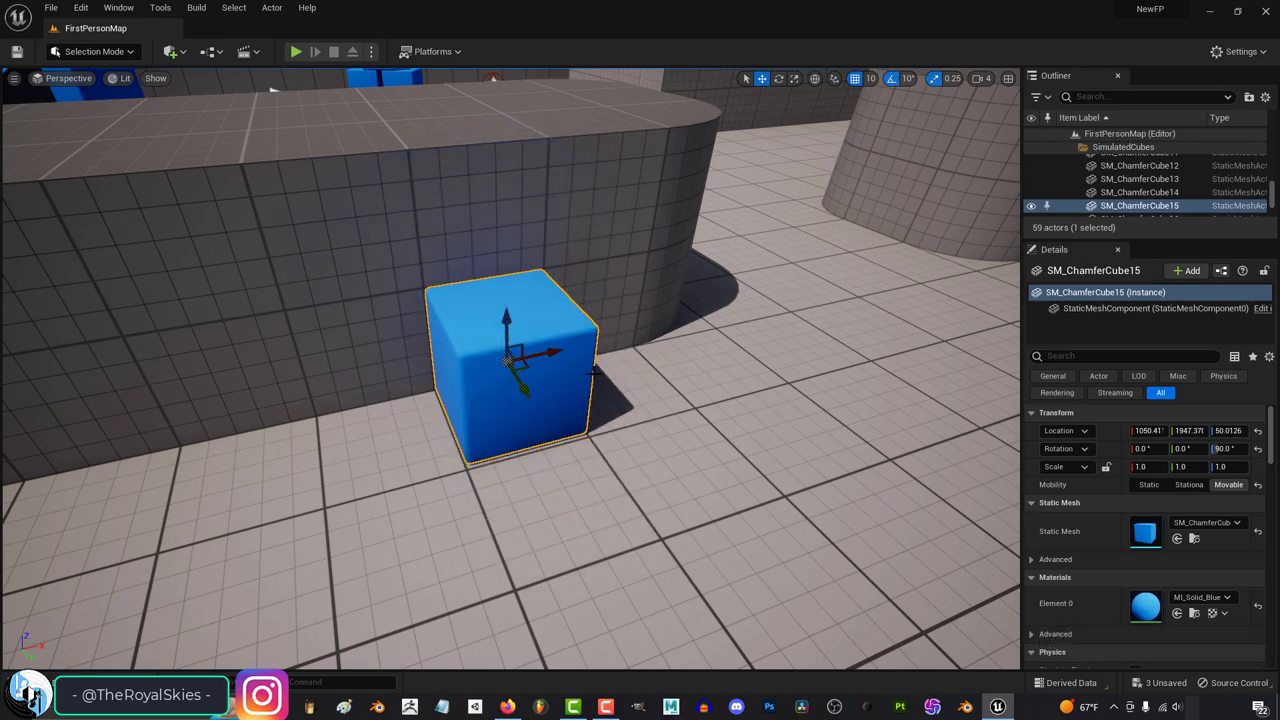
mouse_move(520, 387)
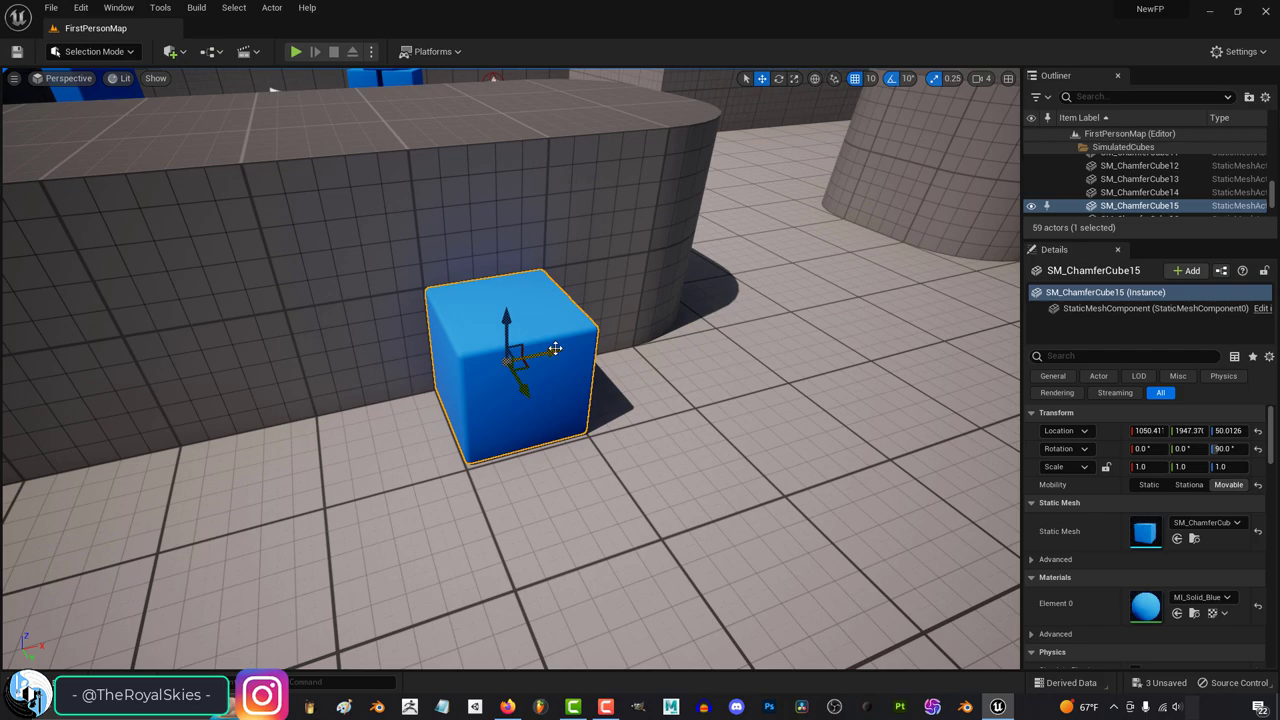
- Move SM_ChamferCube15 past the curved wall, lift it, drop it to the floor, then restore it
drag(555, 348, 760, 205)
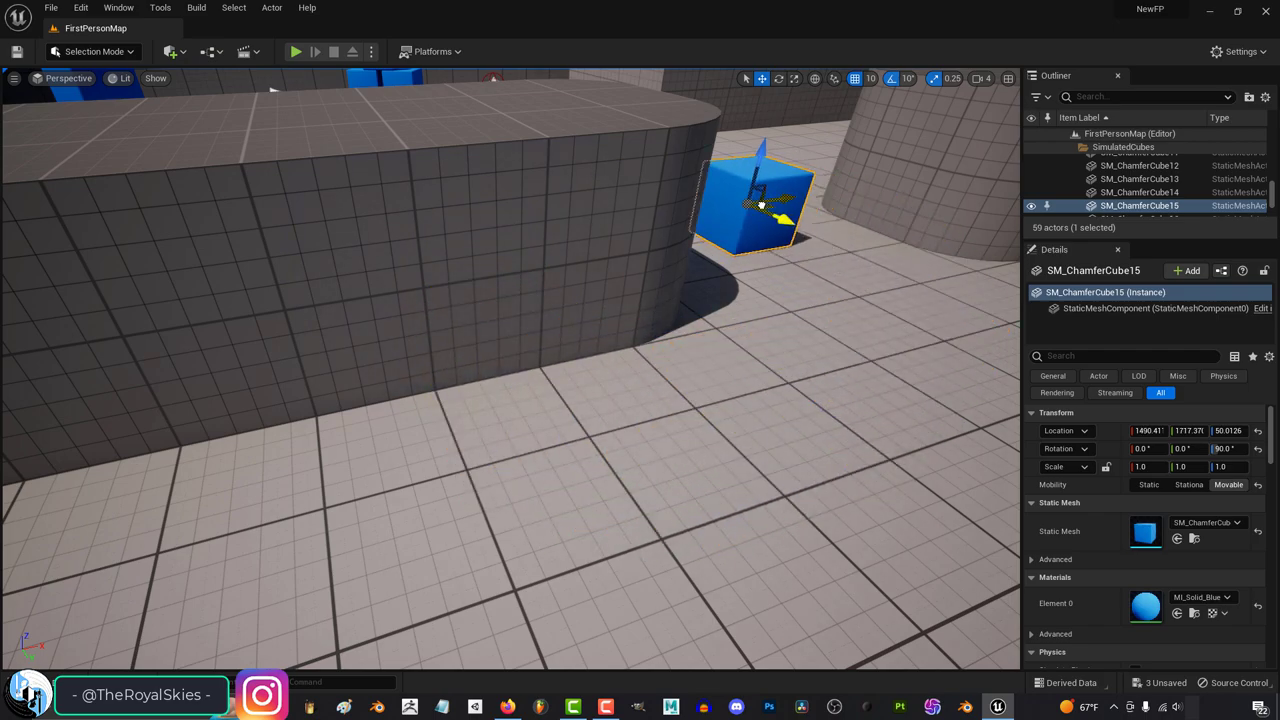
drag(760, 205, 510, 265)
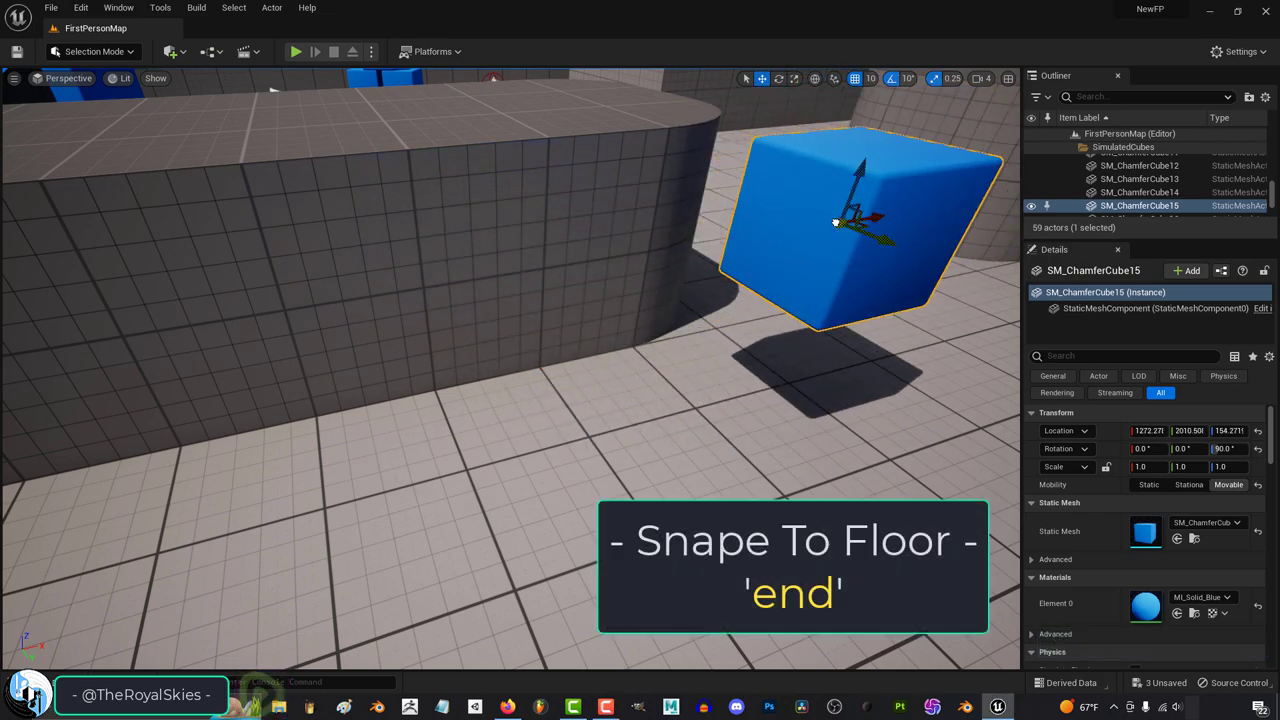
key(End)
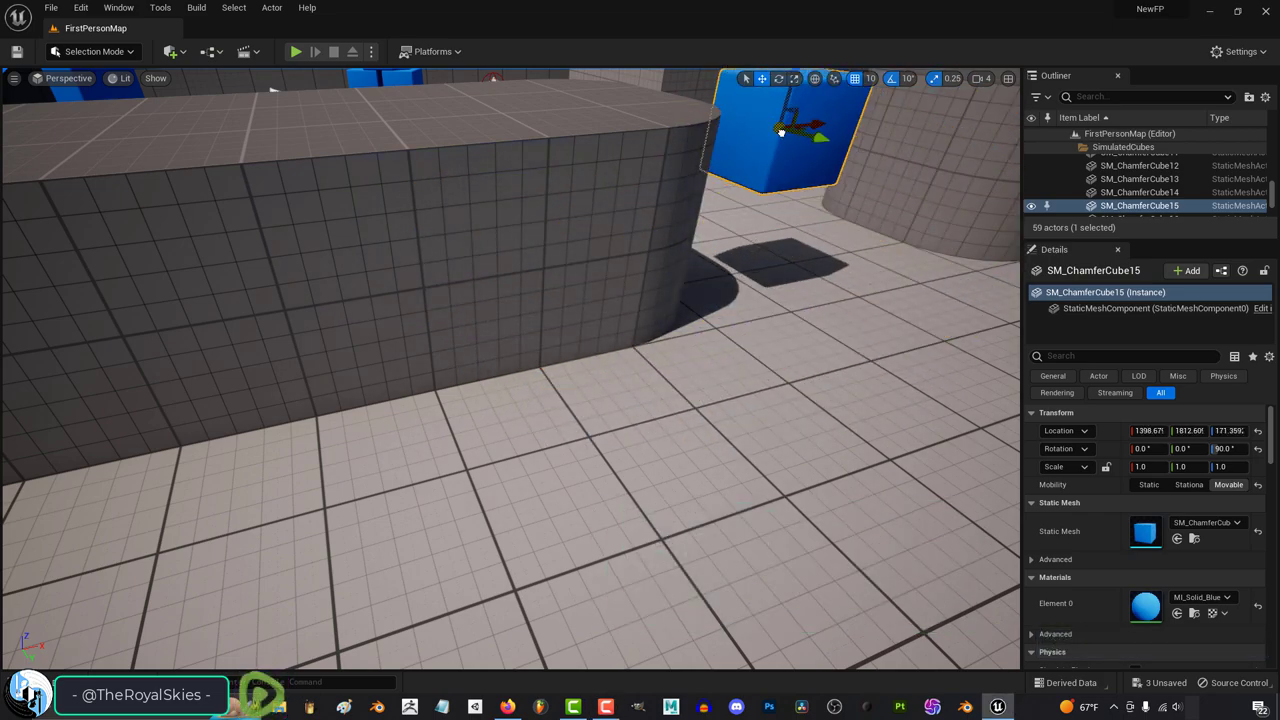
key(e)
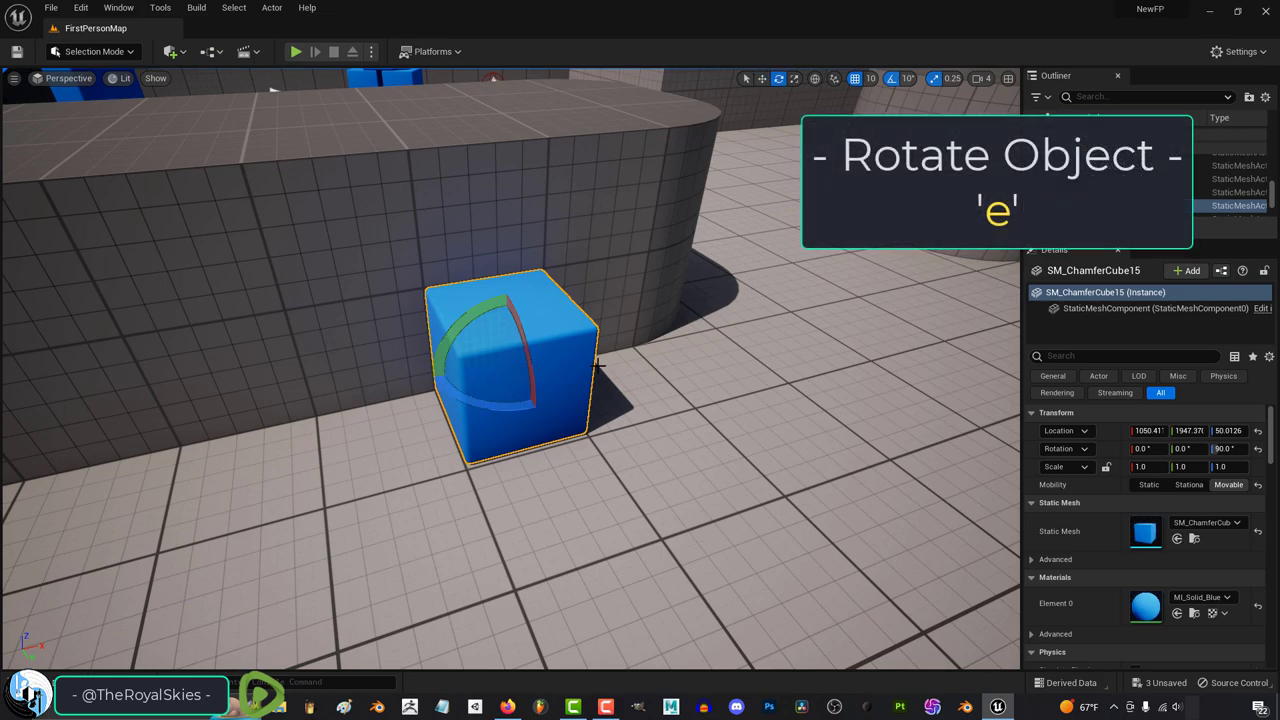
key(e)
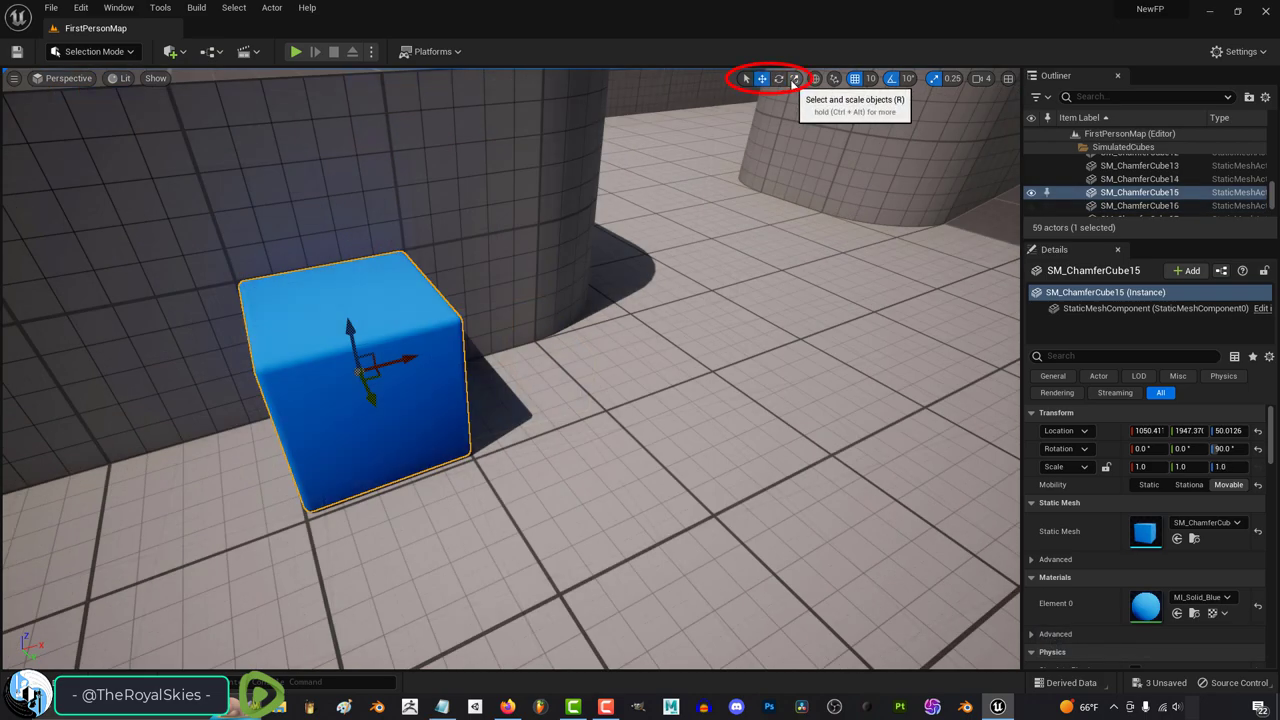
click(779, 78)
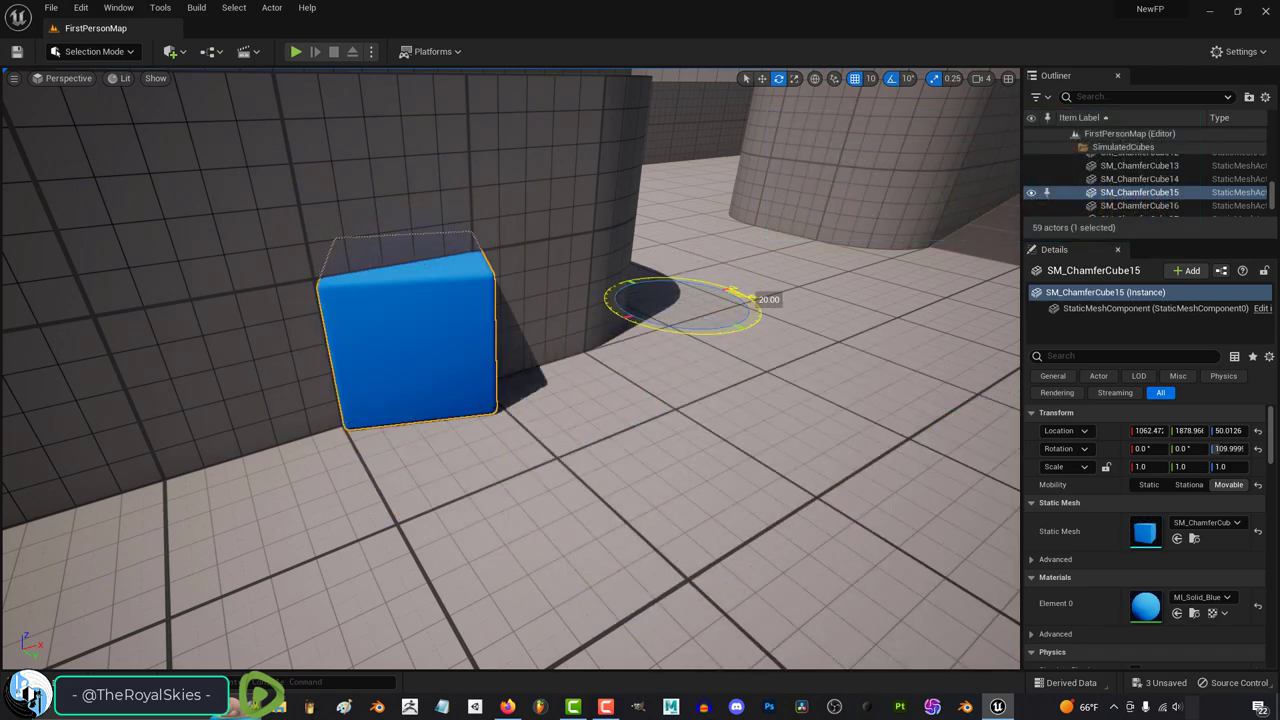
drag(730, 300, 730, 335)
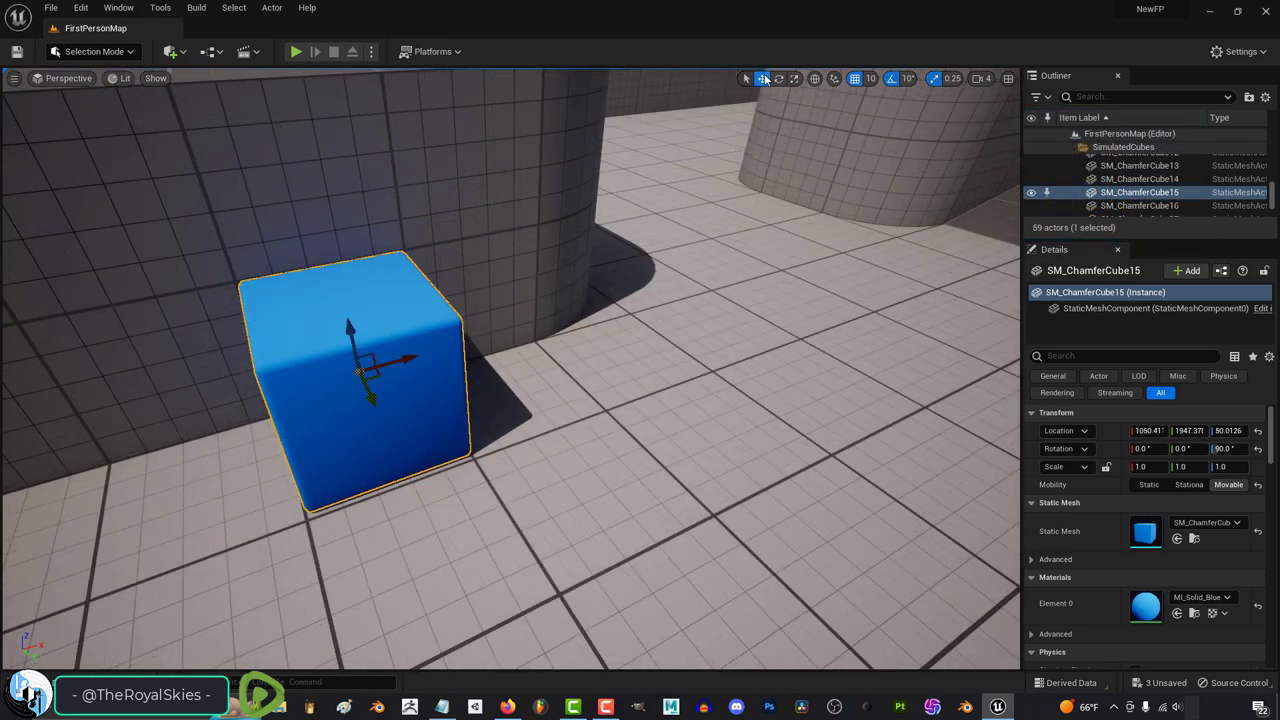
mouse_move(815, 78)
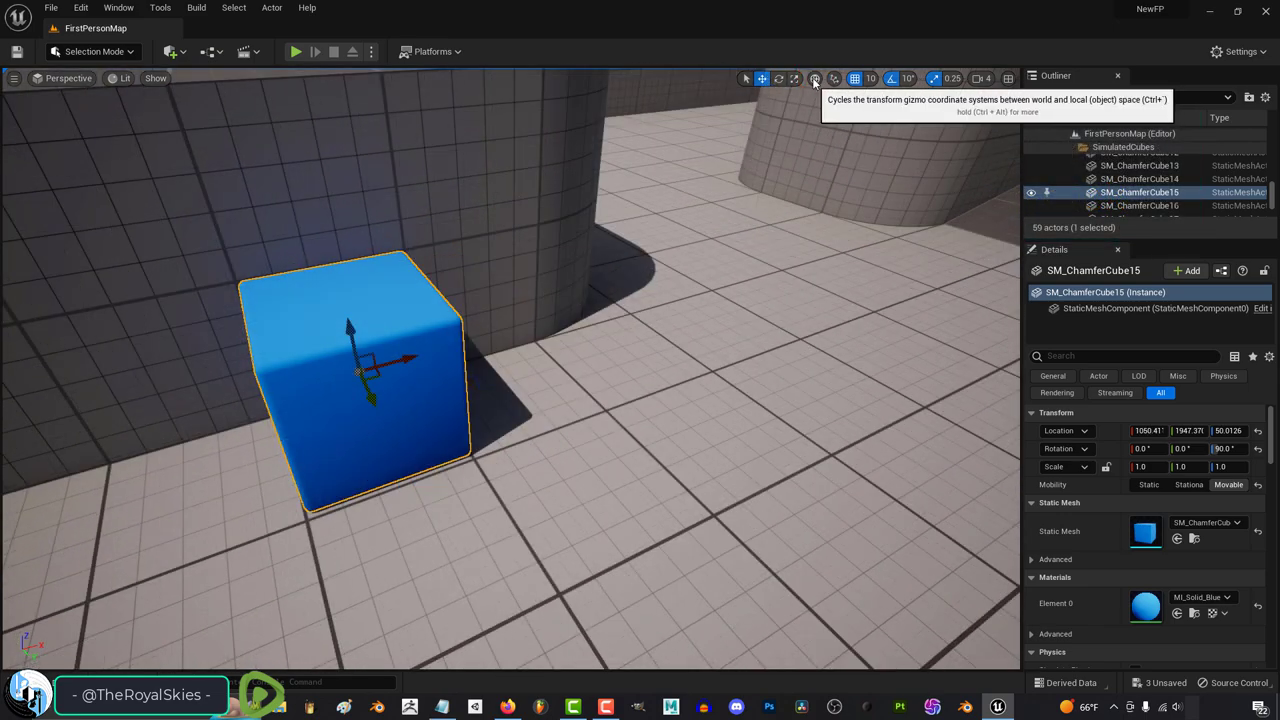
- Toggle the transform gizmo between world axes and the cube's local axes
click(778, 78)
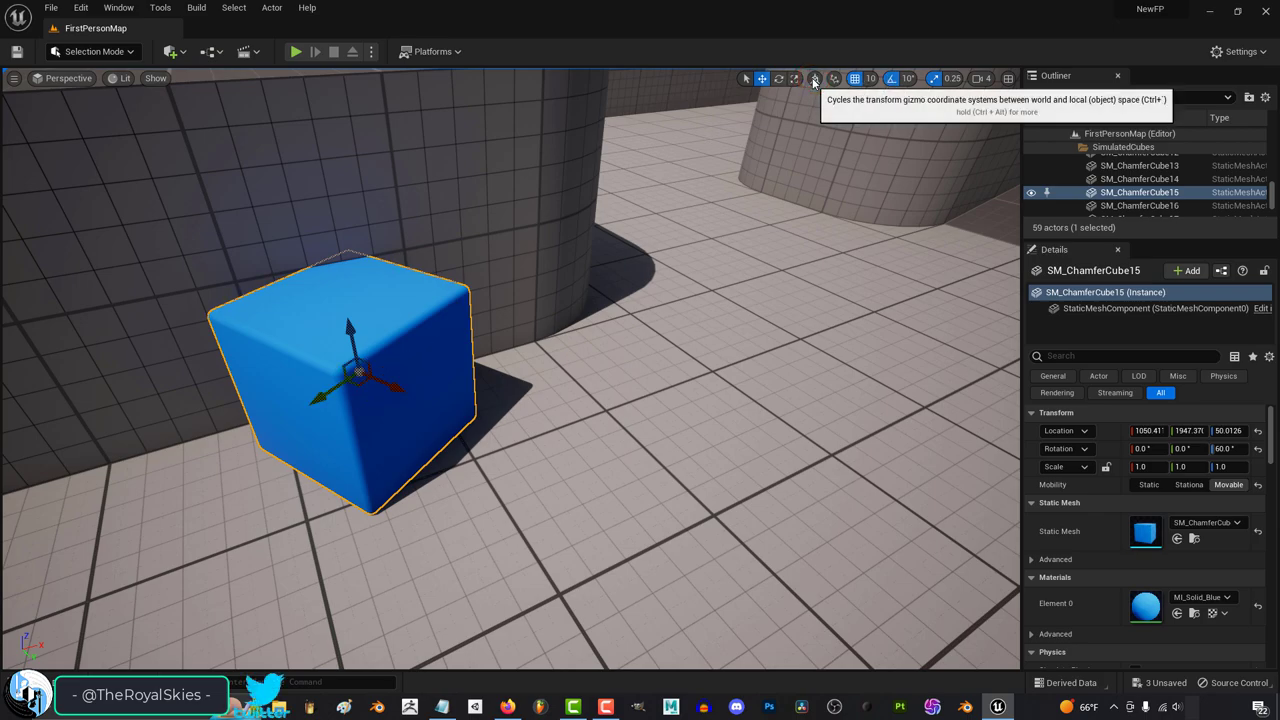
click(815, 78)
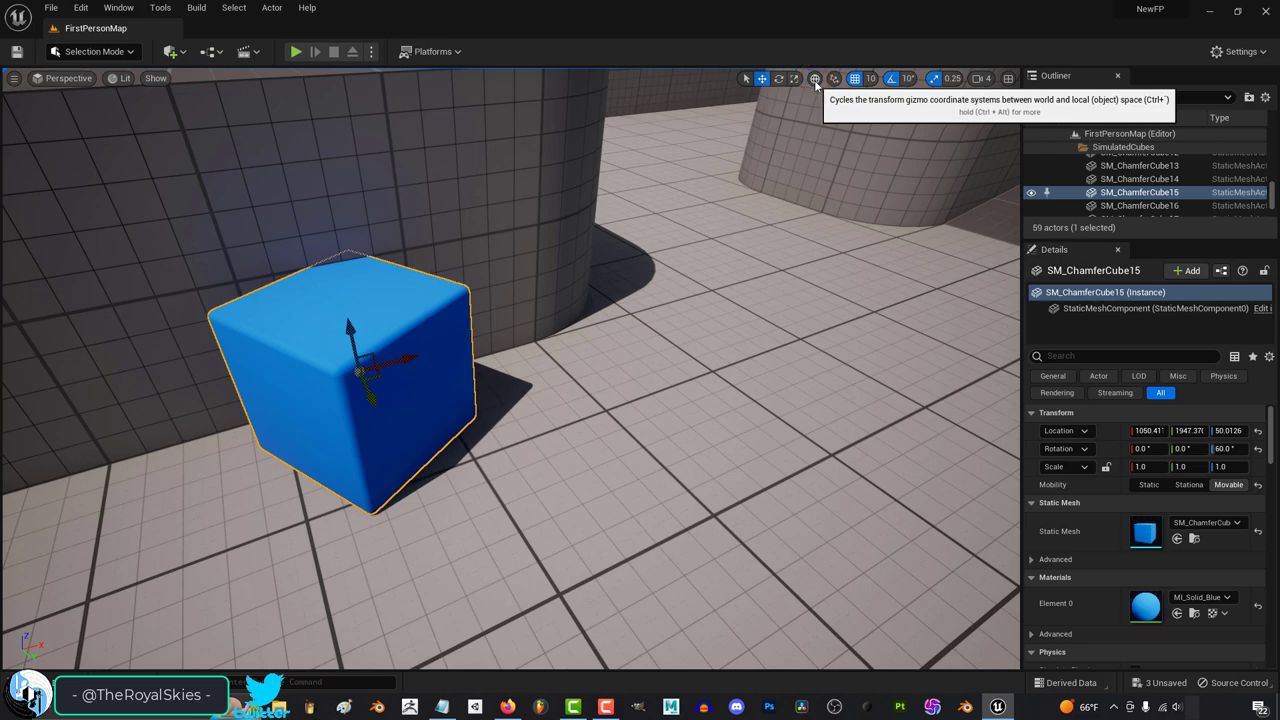
click(815, 78)
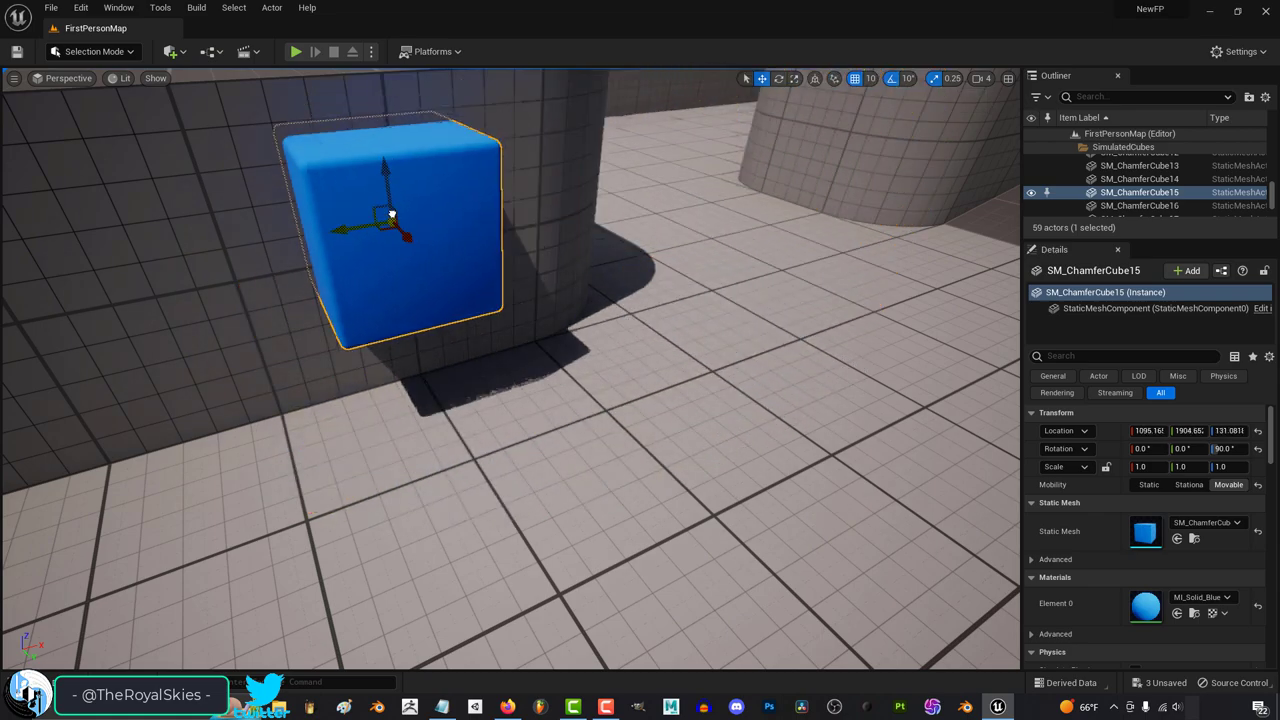
- Lower the cube toward the floor and slide it across away from the wall
drag(390, 215, 440, 360)
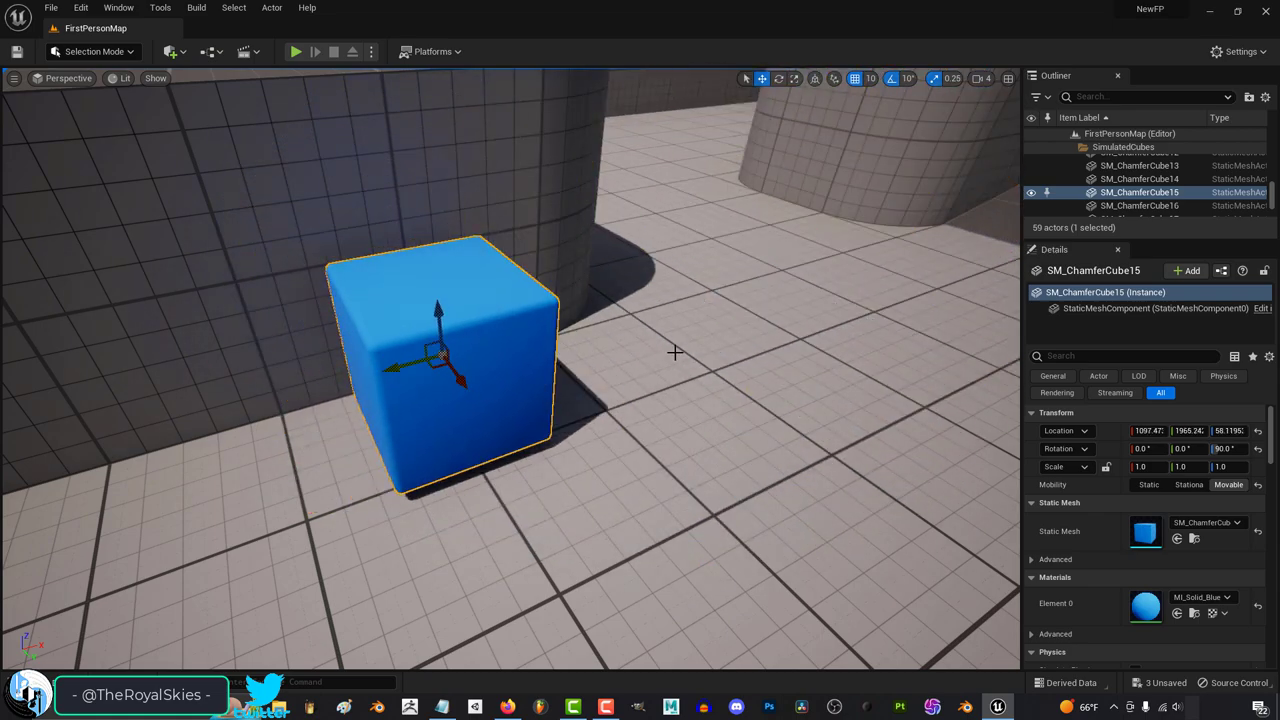
click(815, 78)
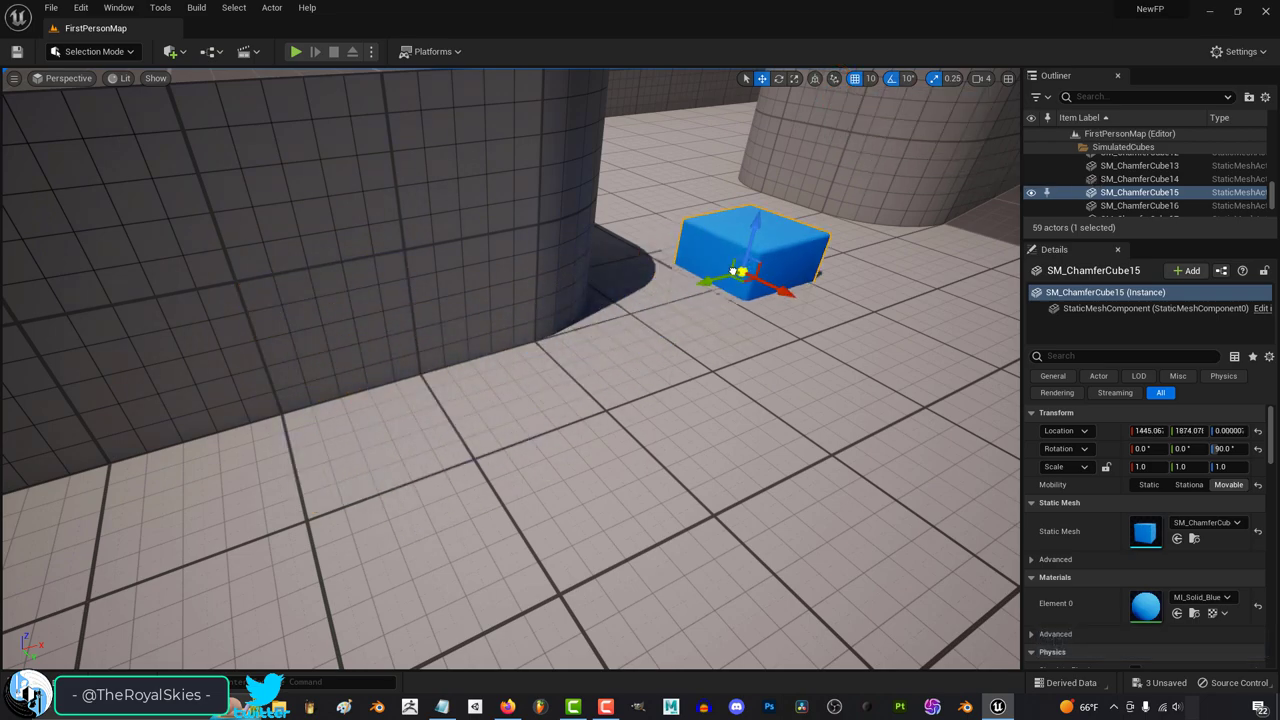
drag(750, 260, 410, 375)
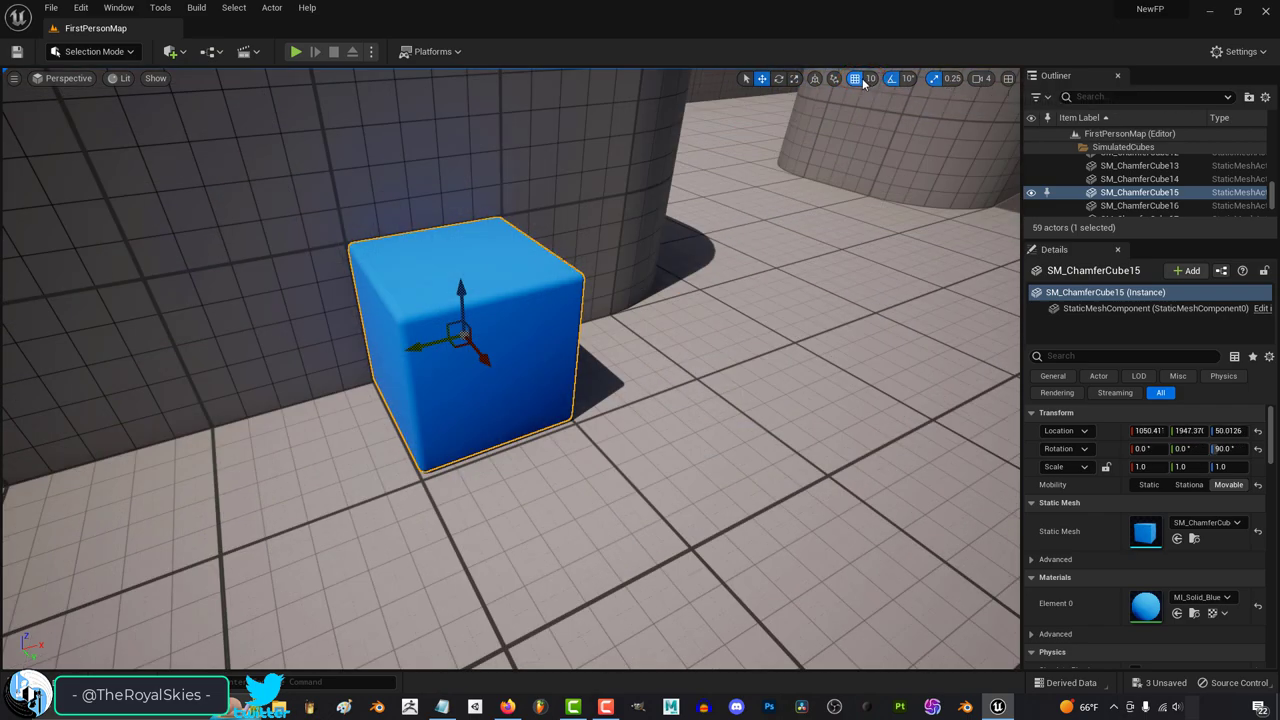
- Nudge the cube along one axis in snapped steps, then set move snapping to 10
drag(460, 330, 550, 320)
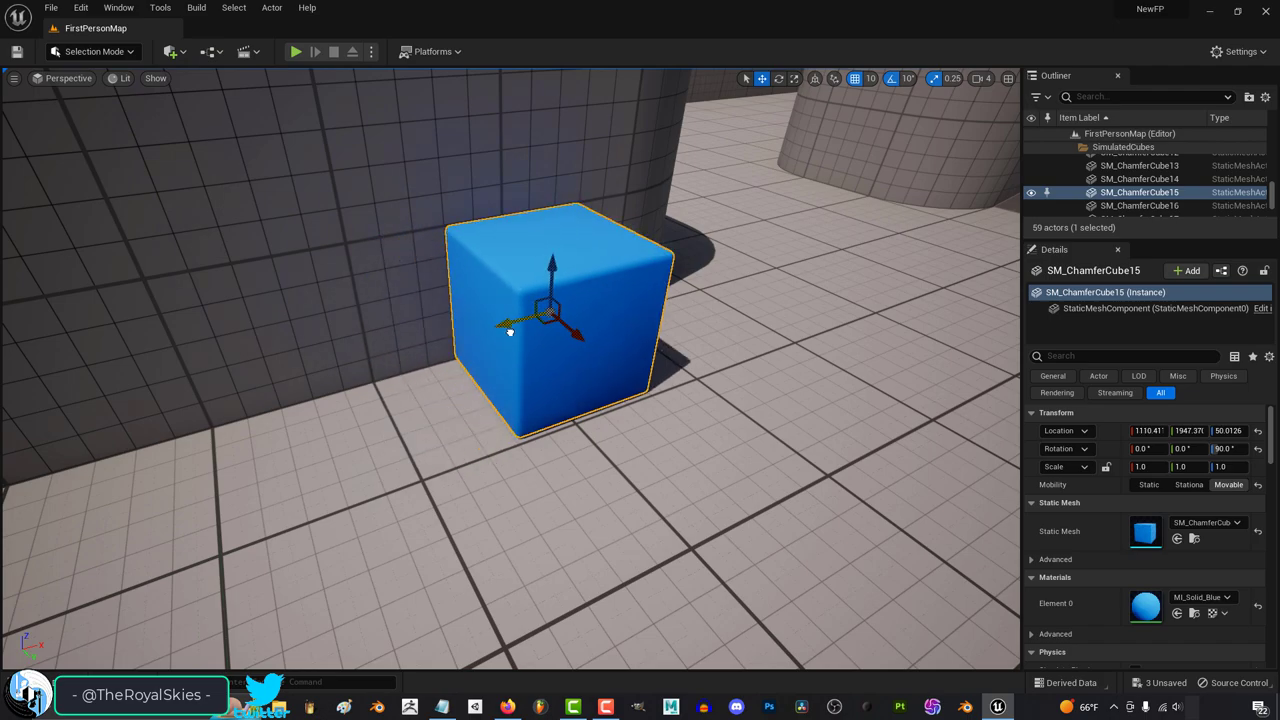
drag(510, 330, 435, 350)
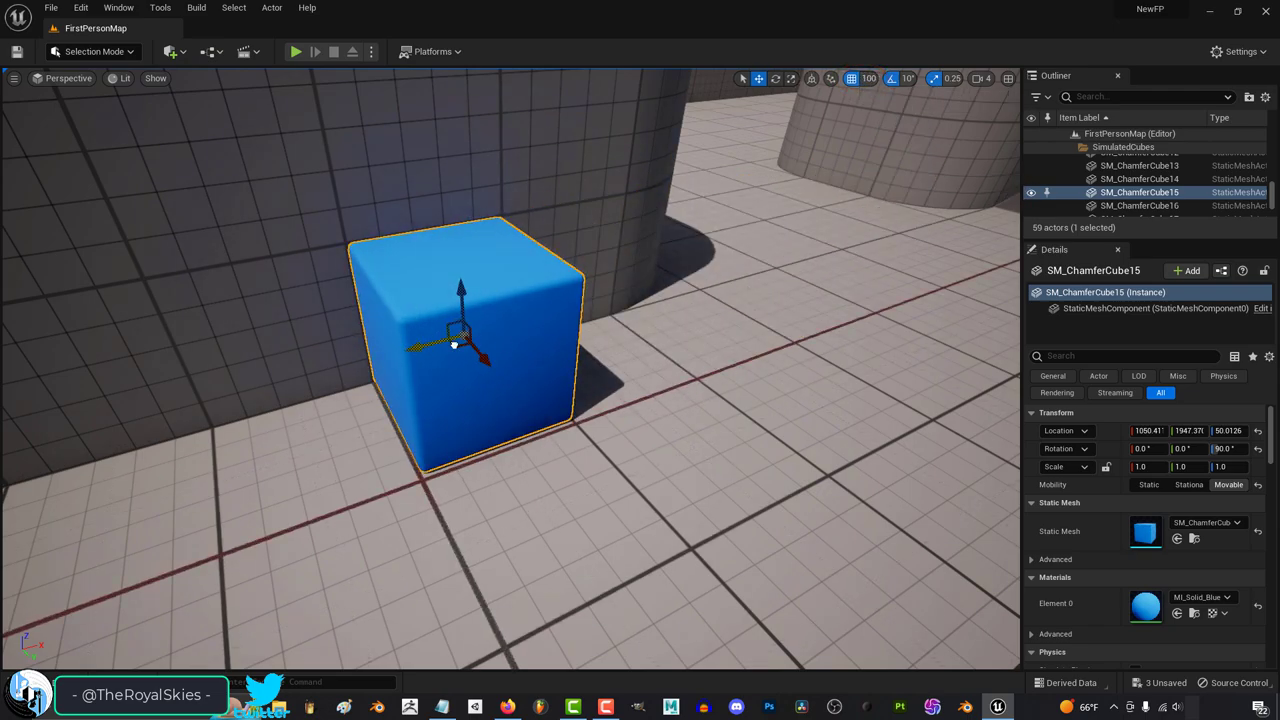
click(851, 78)
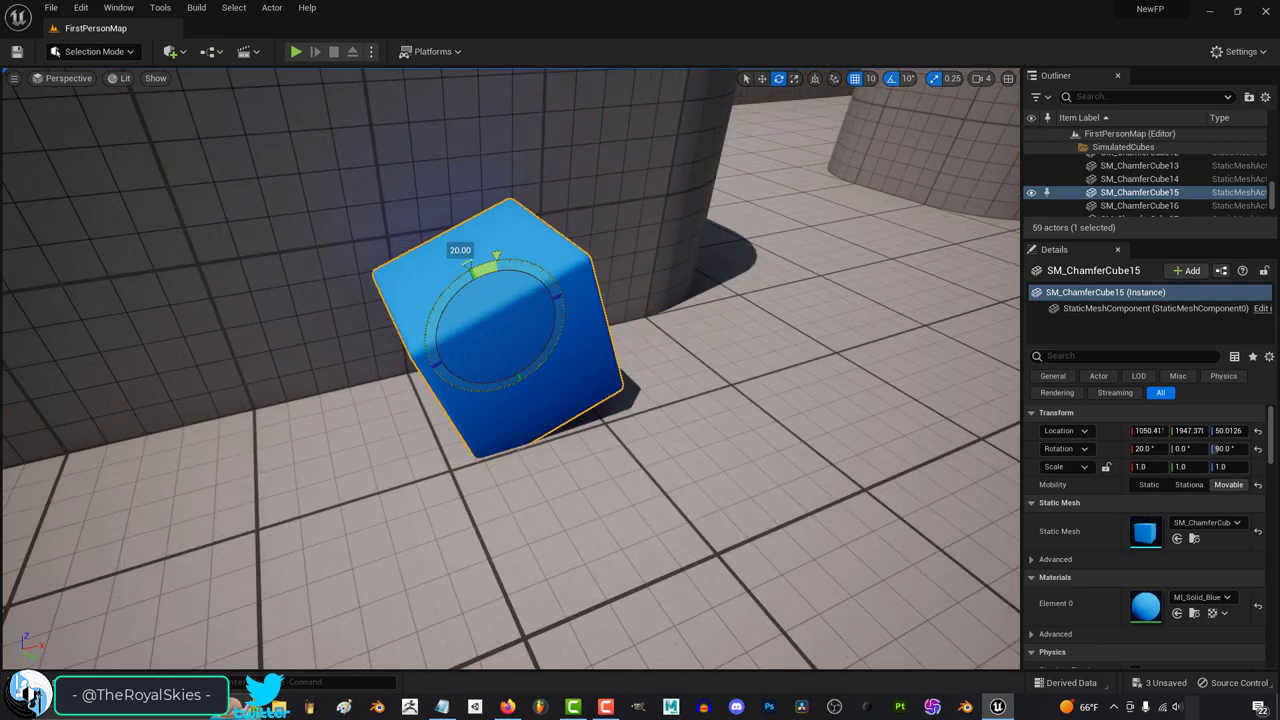
- Undo the last change and rotate the cube in 45-degree snapped increments
key(ctrl+z)
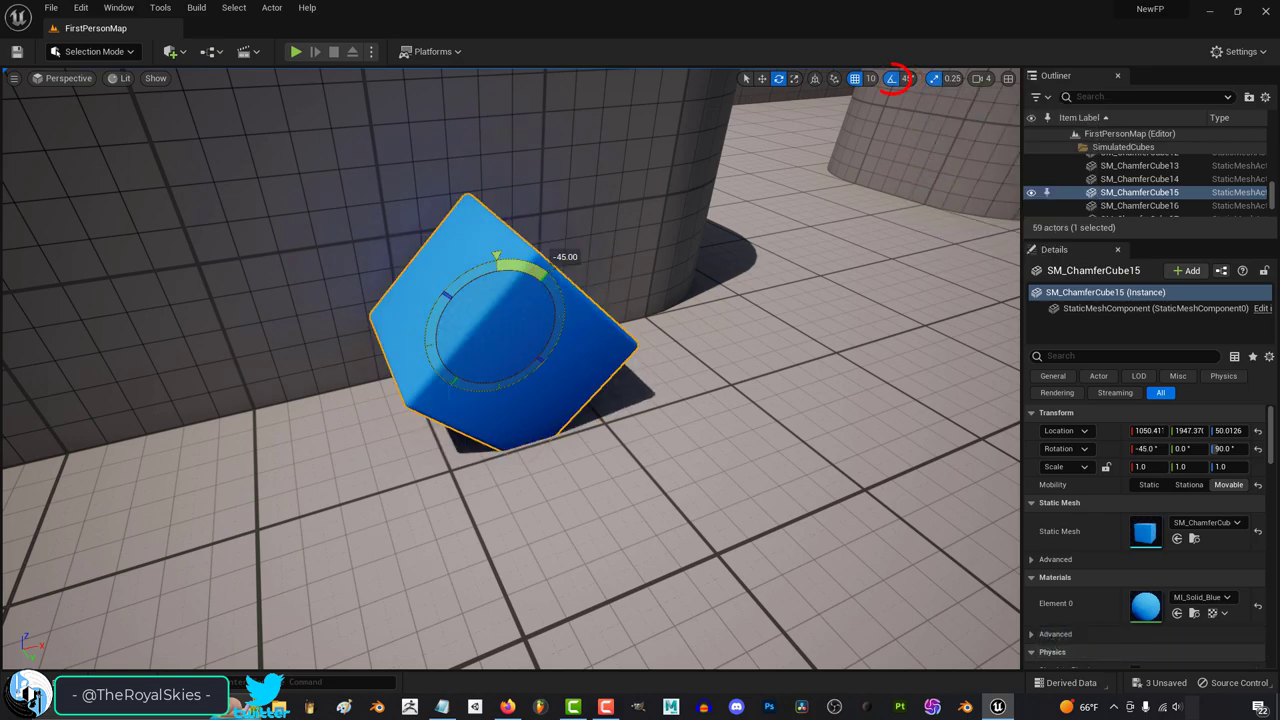
drag(530, 260, 510, 270)
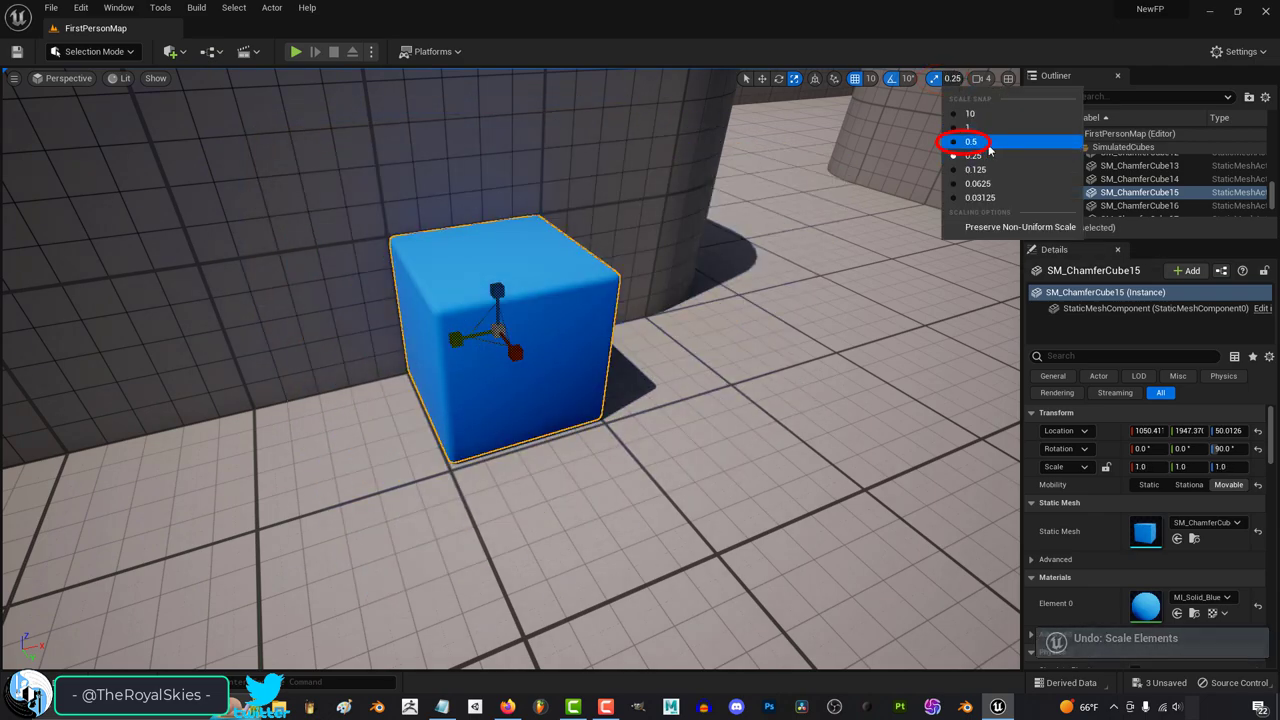
- Pick a scale snapping increment of 0.25 from the scale snap dropdown
click(970, 141)
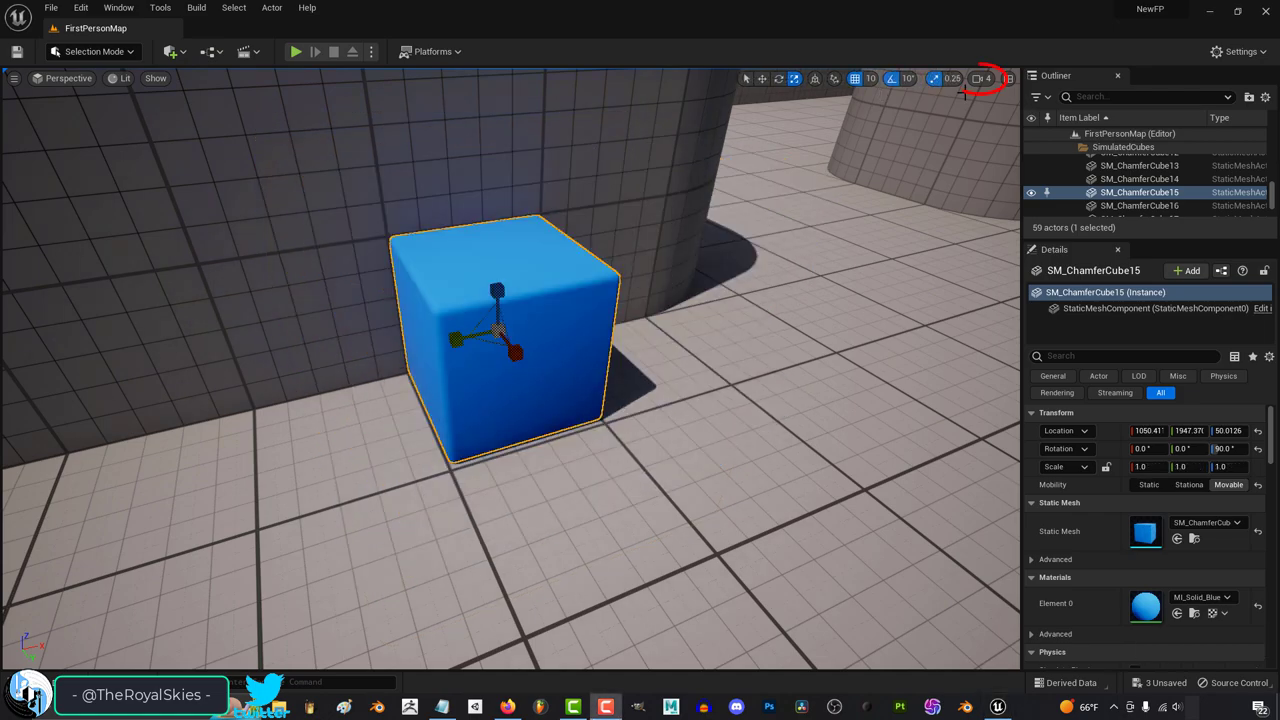
- Set the viewport camera speed to 4
click(945, 78)
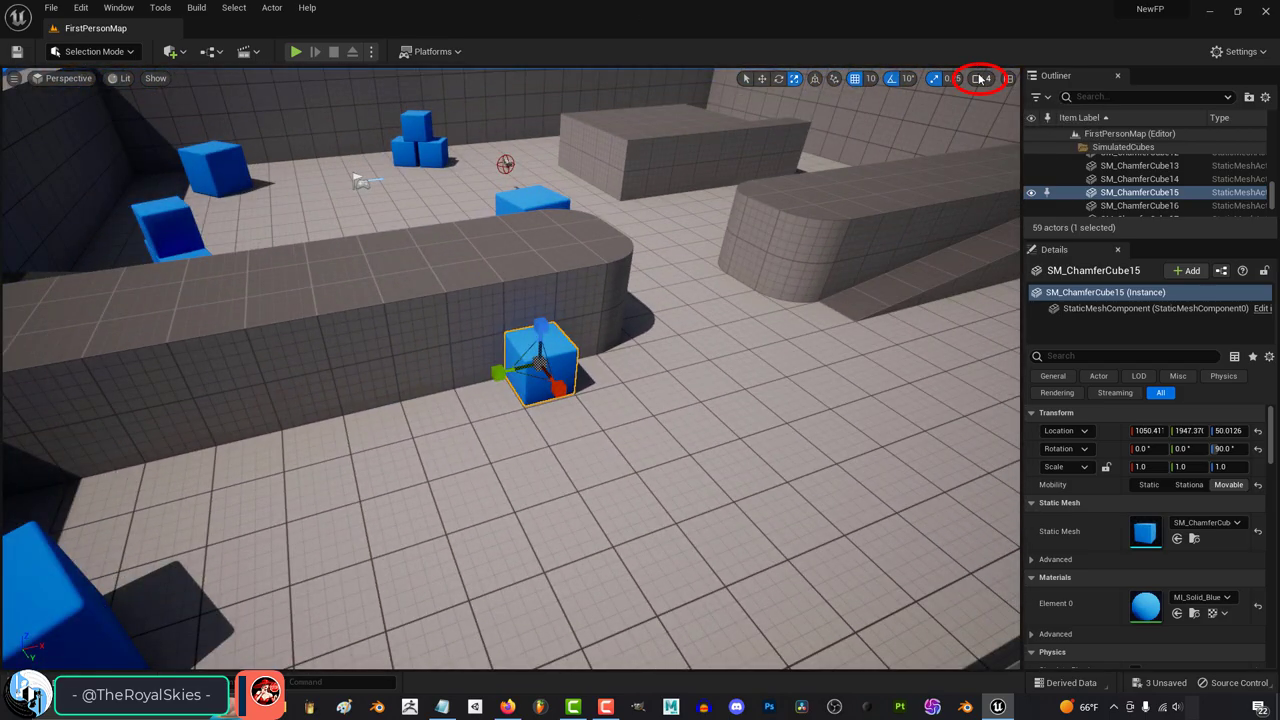
click(981, 78)
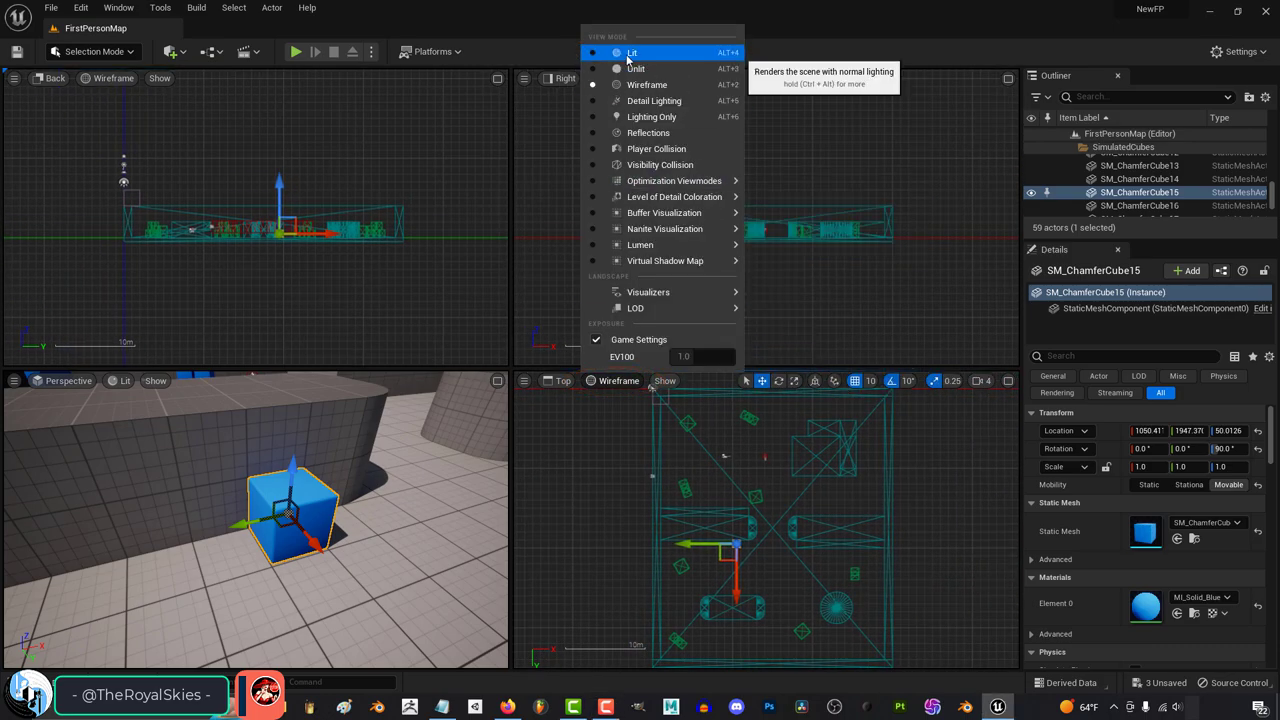
- Close the view mode menu, maximize the perspective pane, and show the frame-rate readout
click(632, 52)
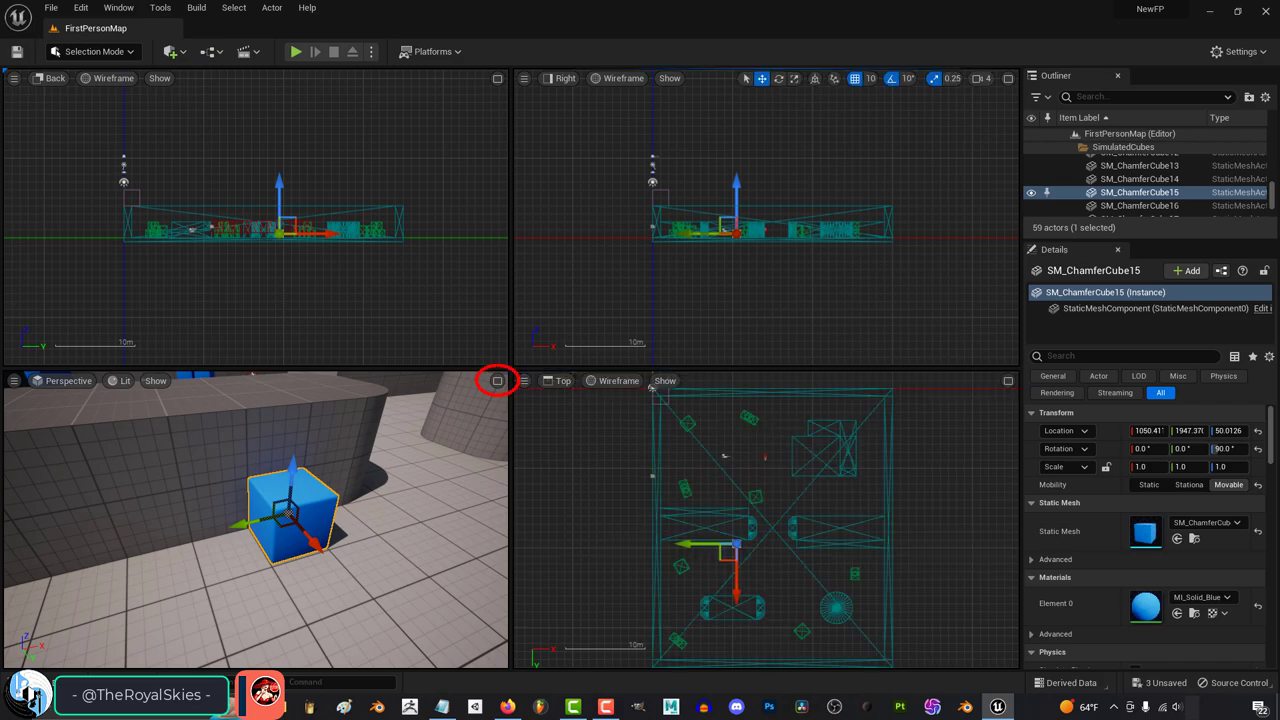
click(498, 381)
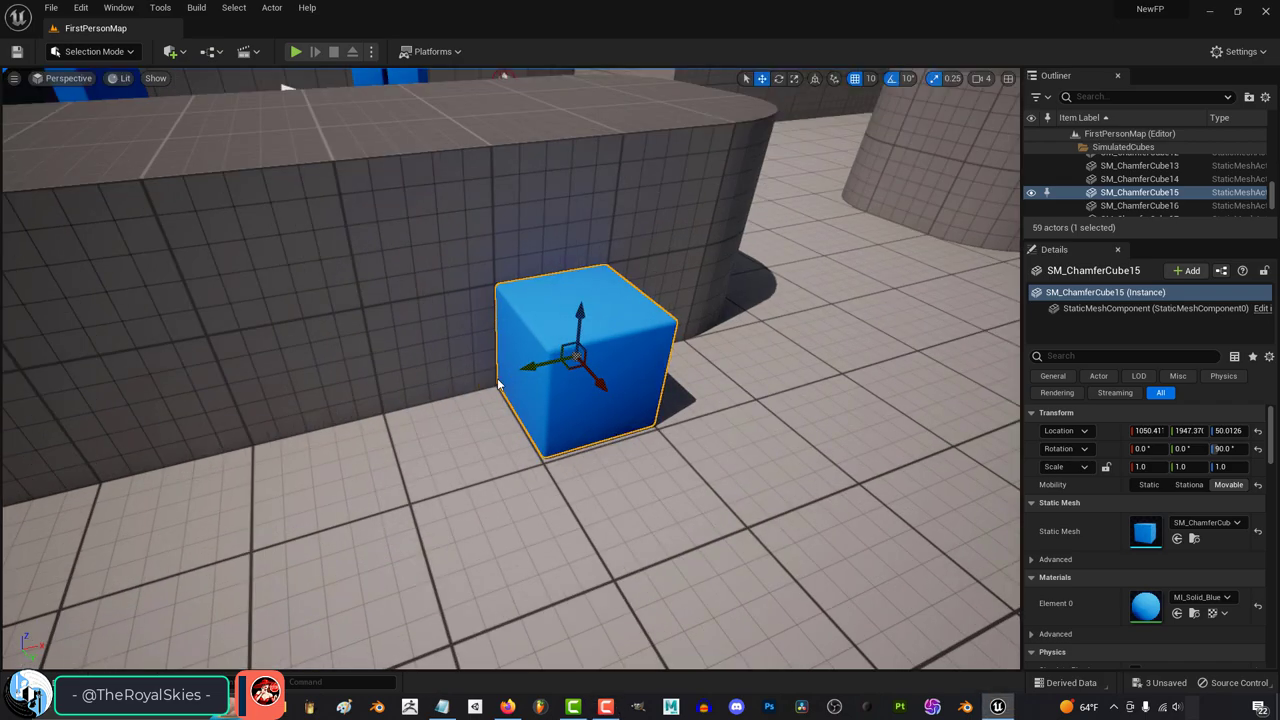
click(17, 78)
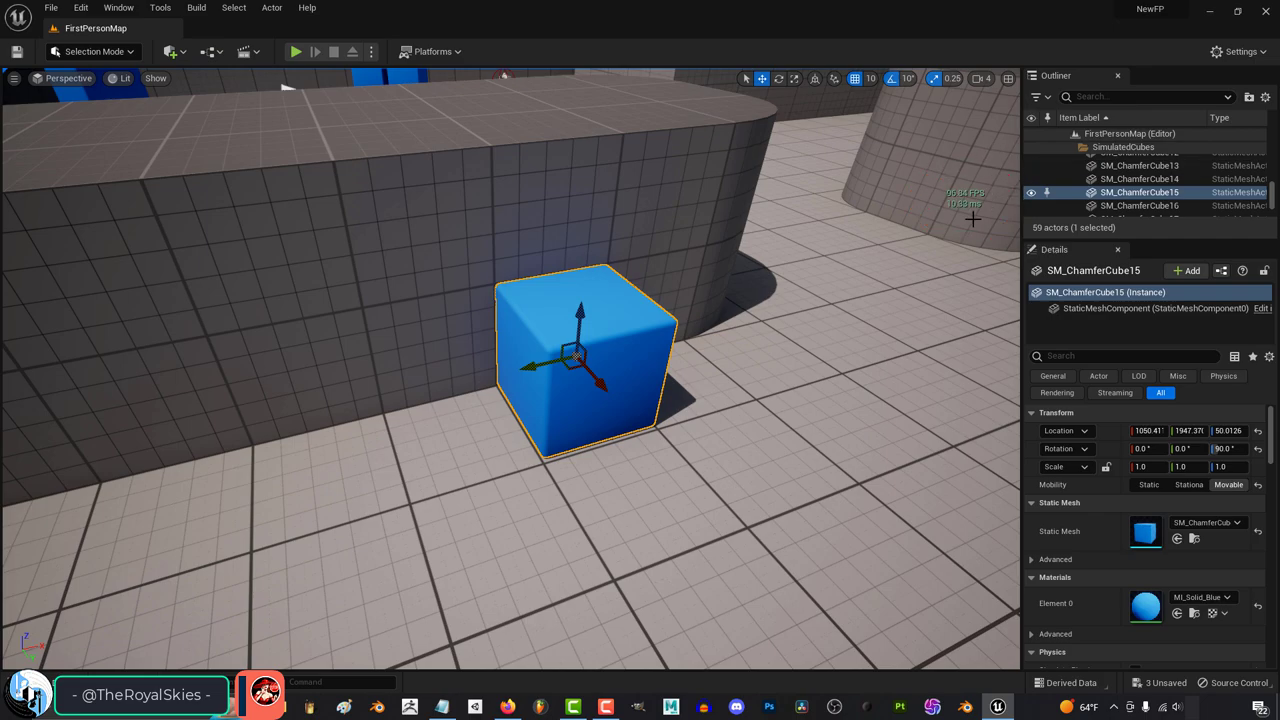
click(67, 78)
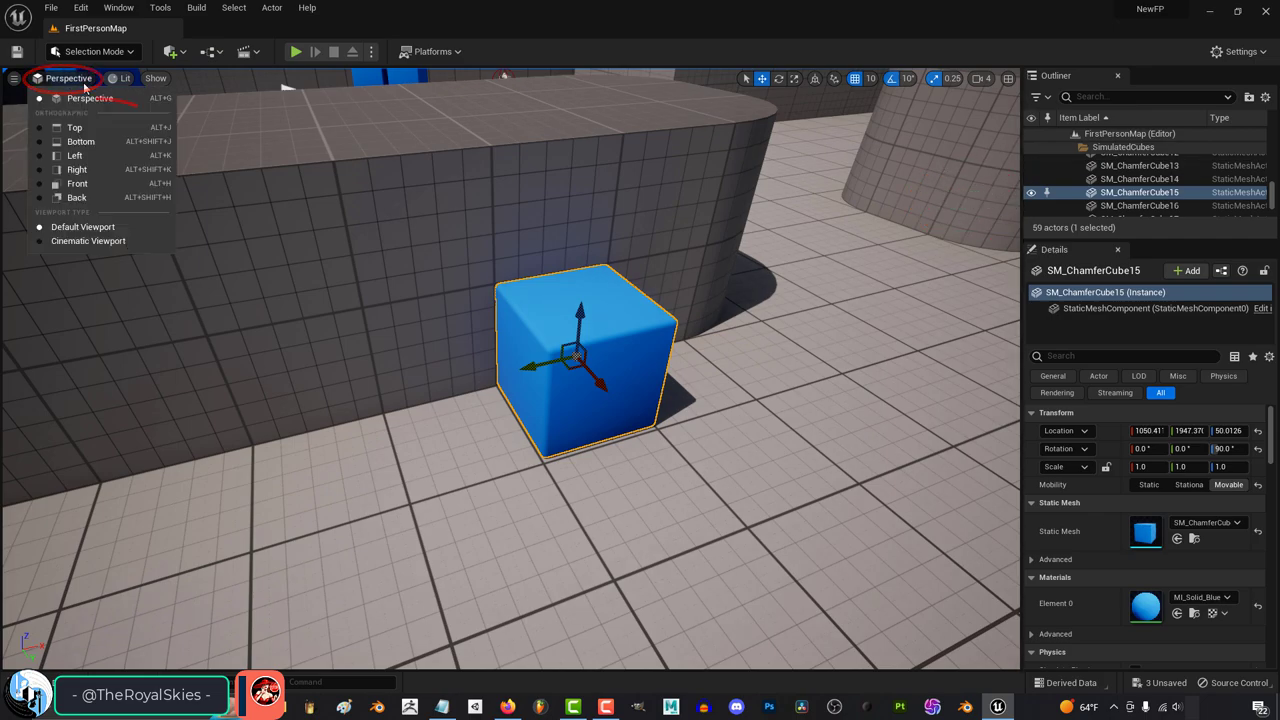
click(81, 141)
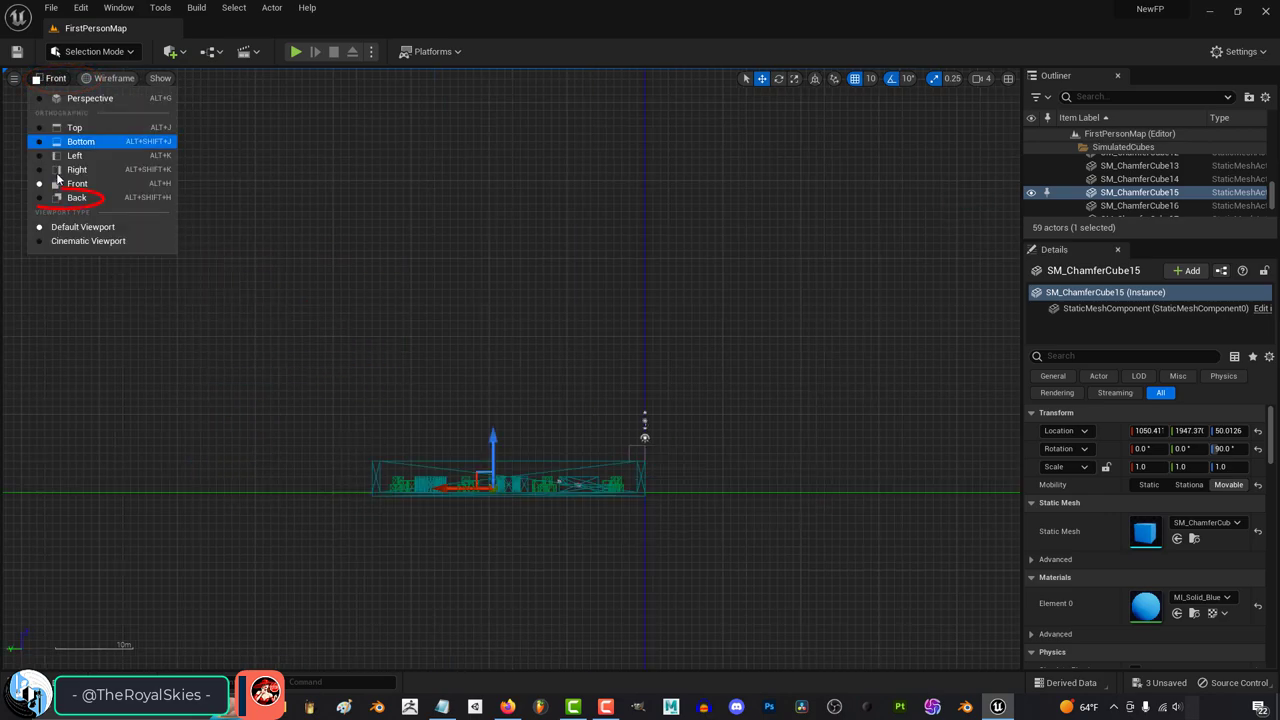
click(77, 197)
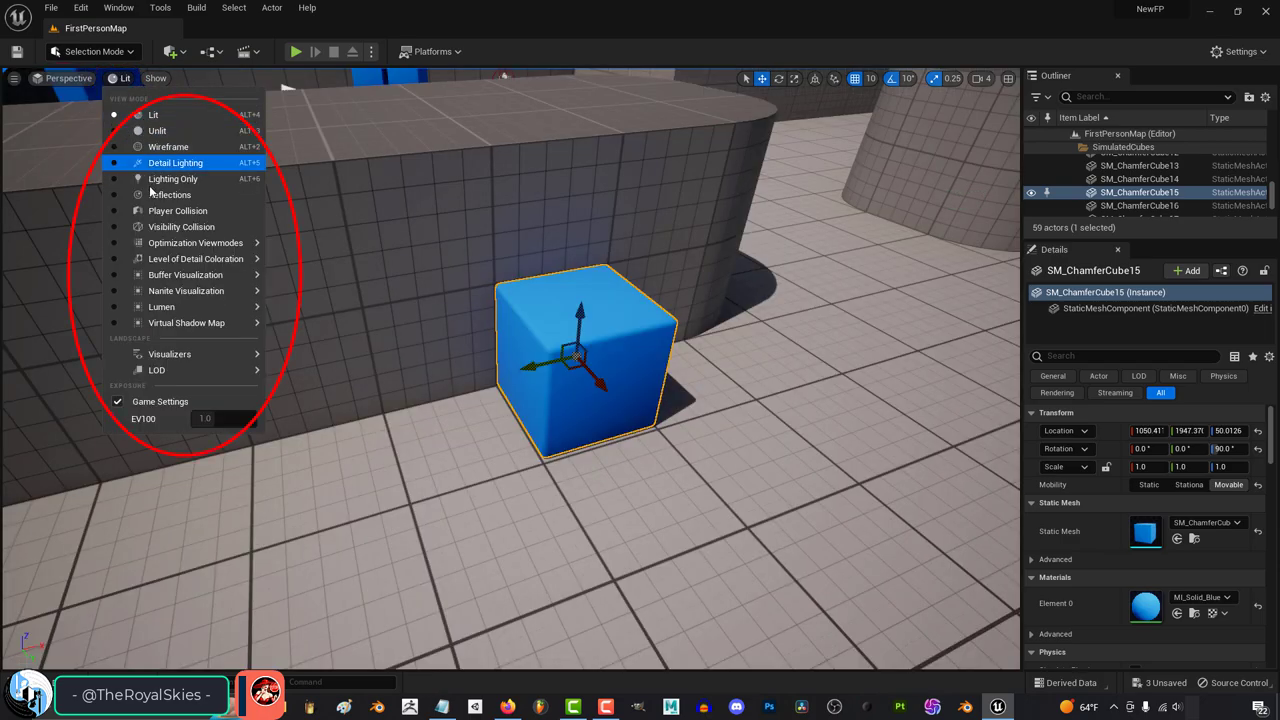
mouse_move(153, 114)
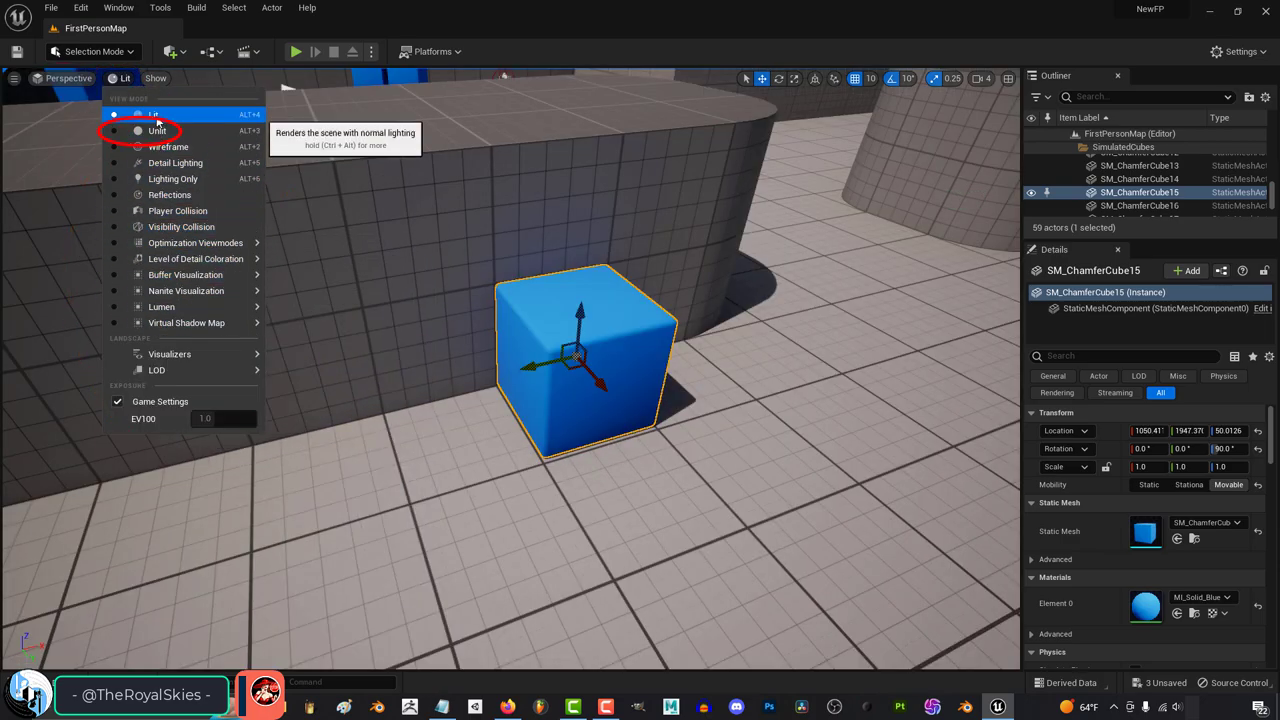
click(157, 130)
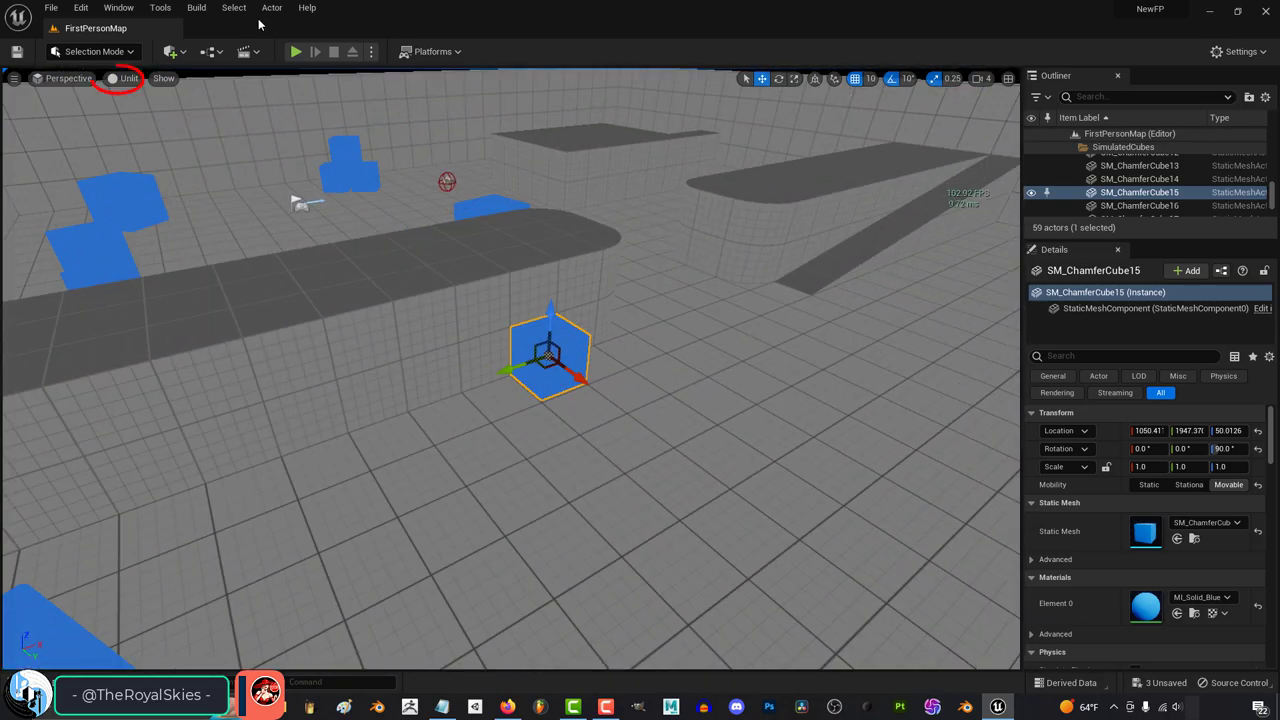
click(128, 78)
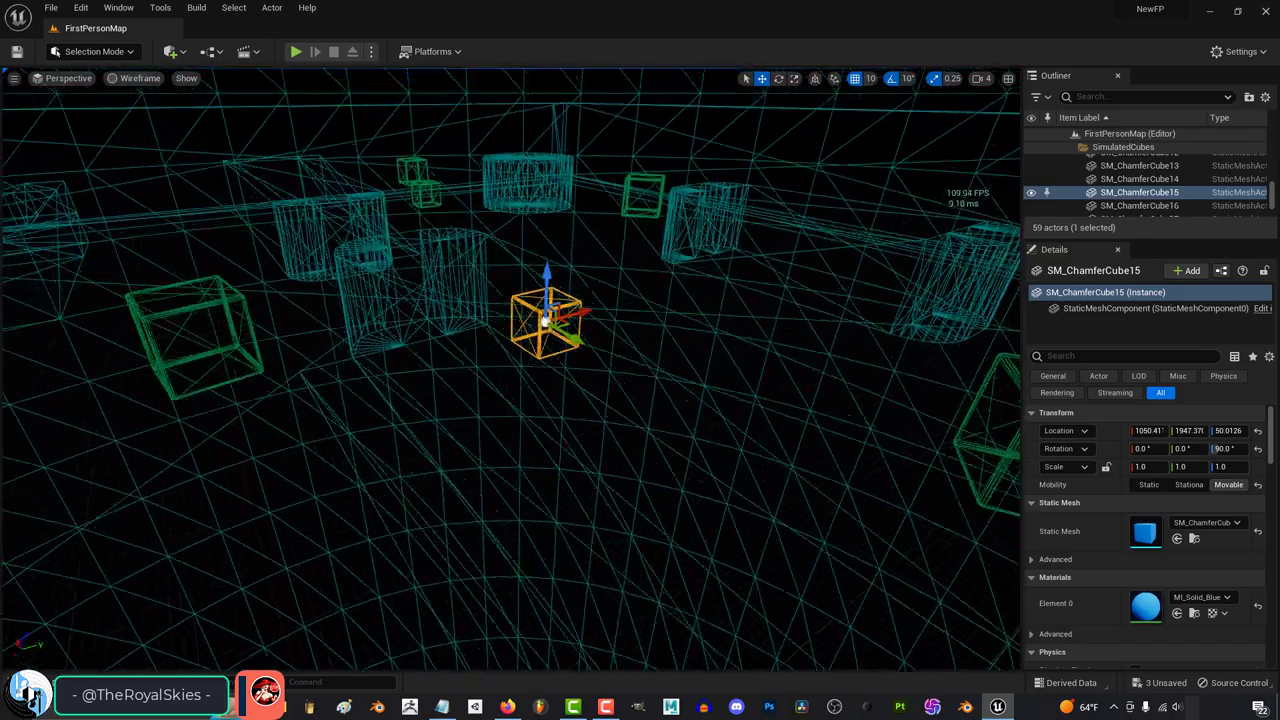
click(139, 78)
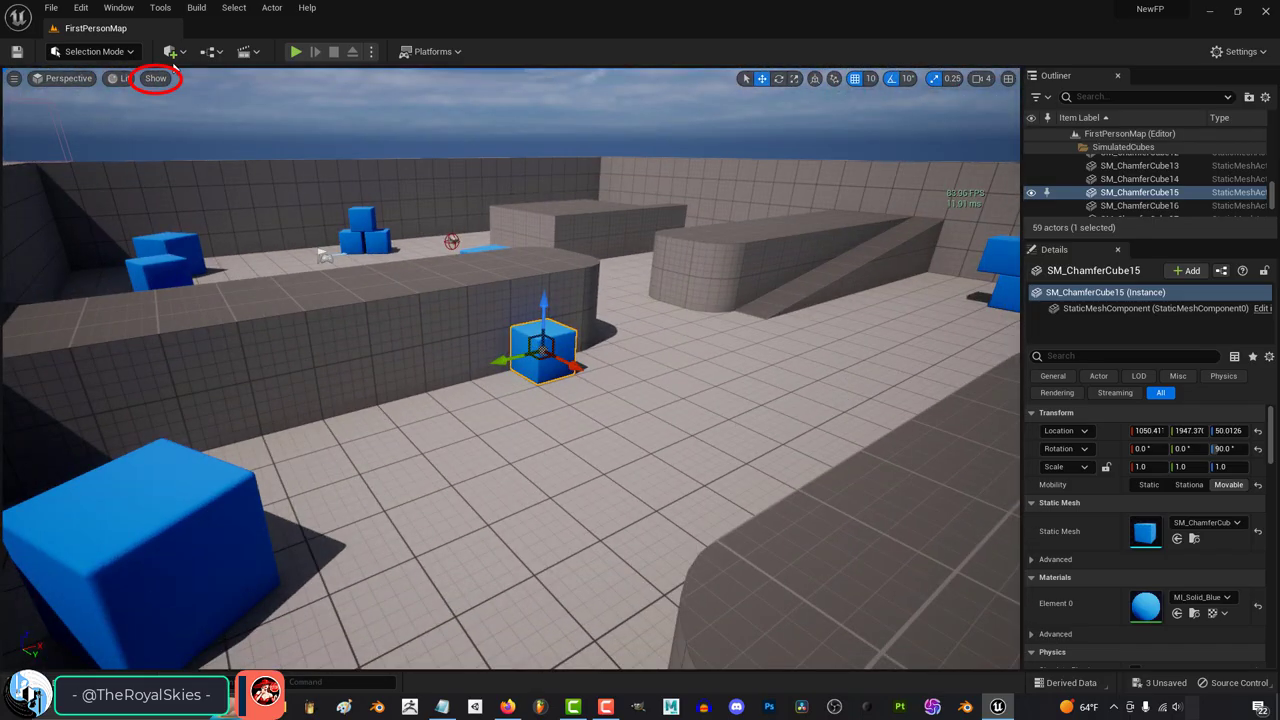
- Uncheck Atmosphere under the viewport's Show options, then undo the cube's last move
click(155, 78)
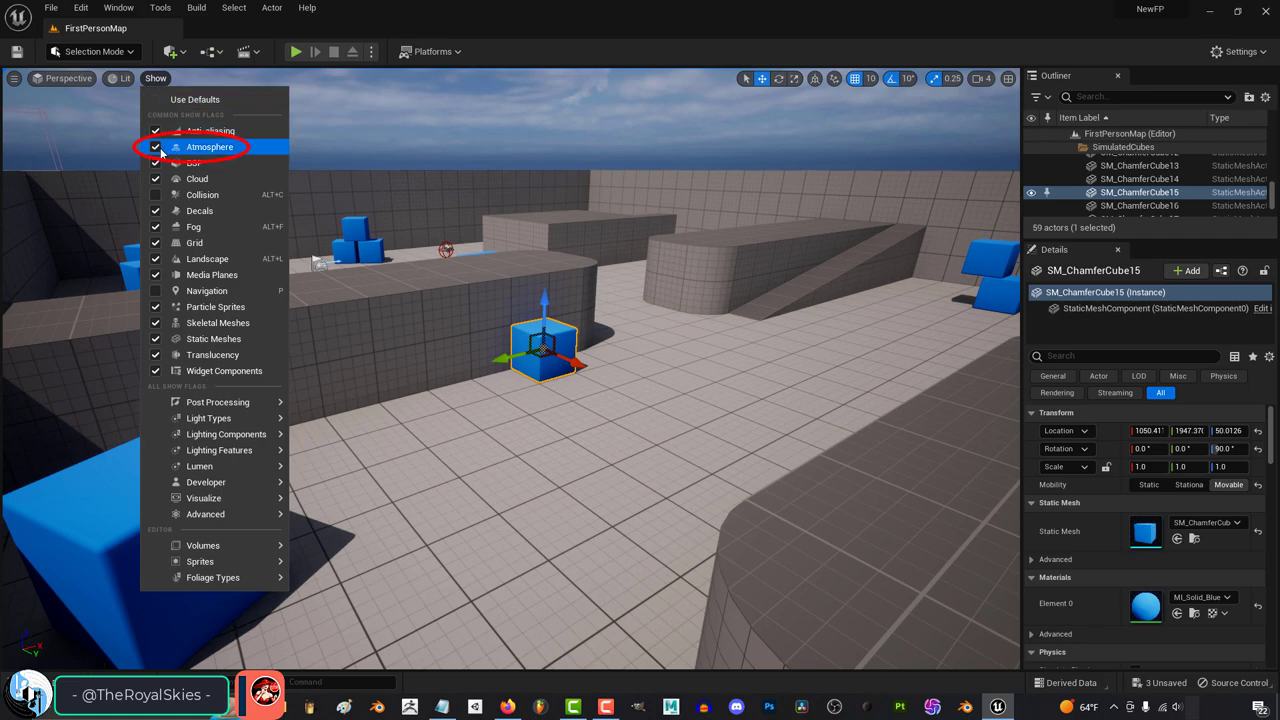
click(155, 147)
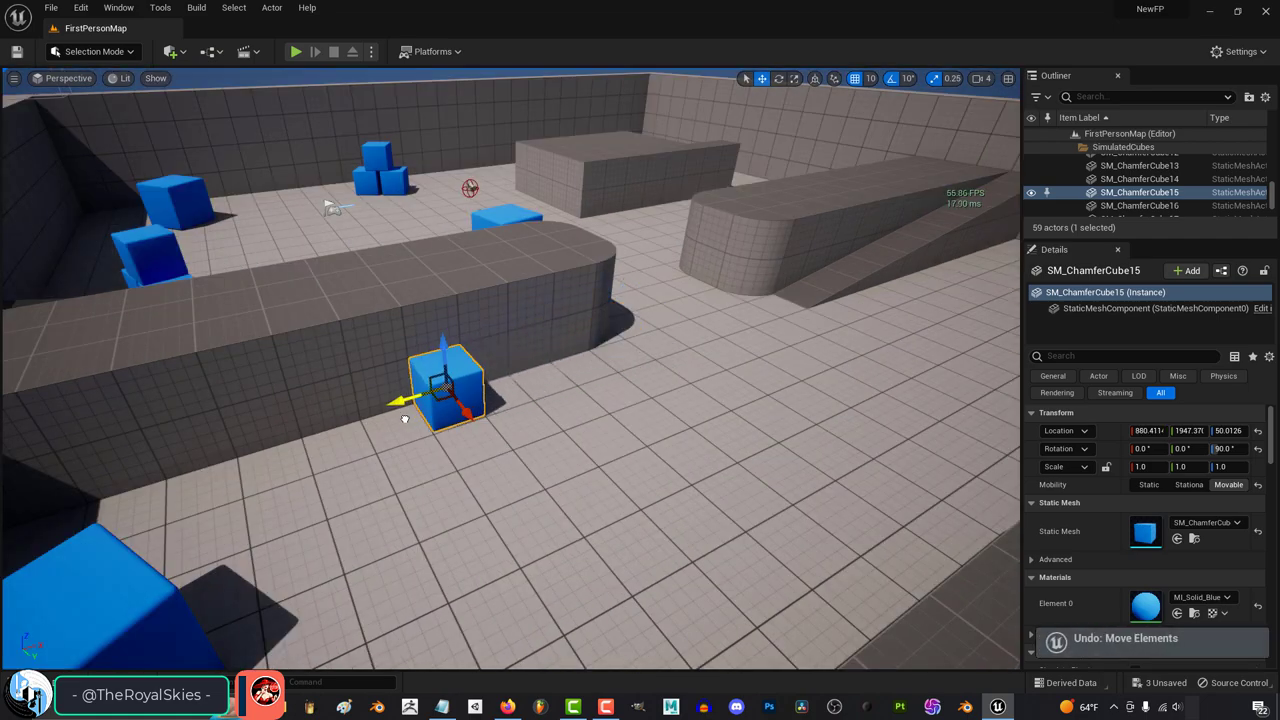
key(ctrl+y)
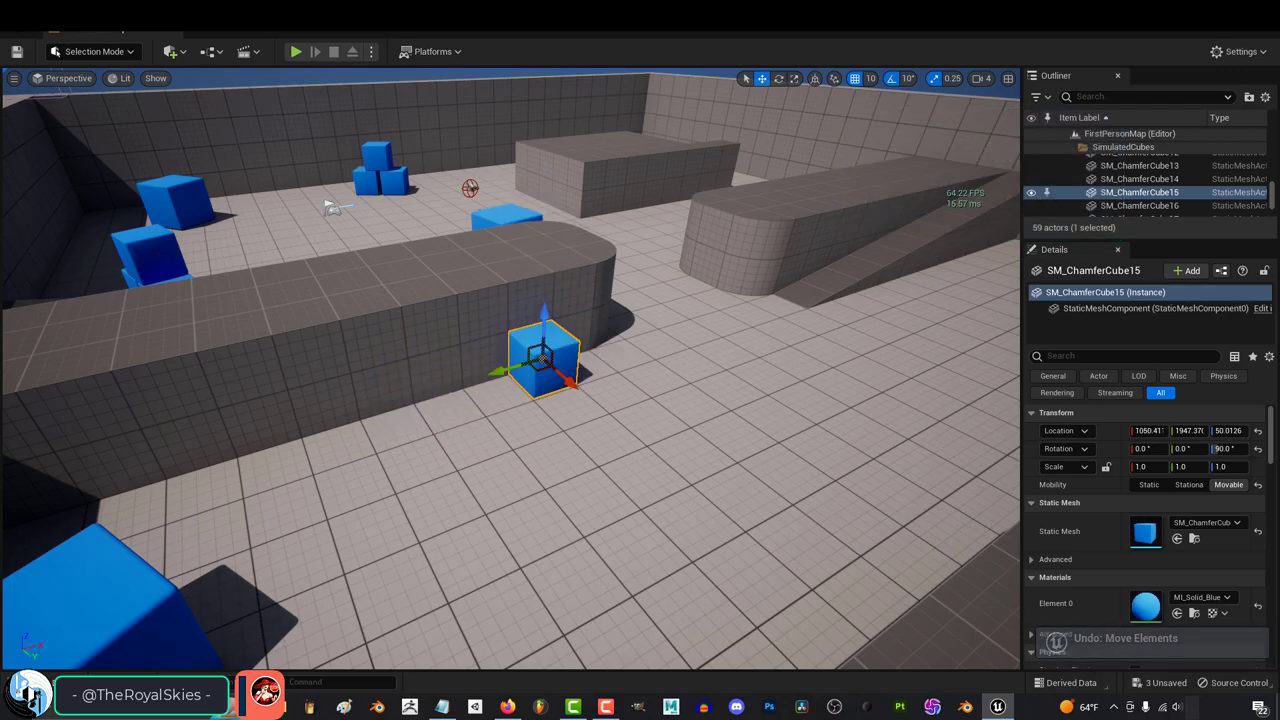
click(295, 51)
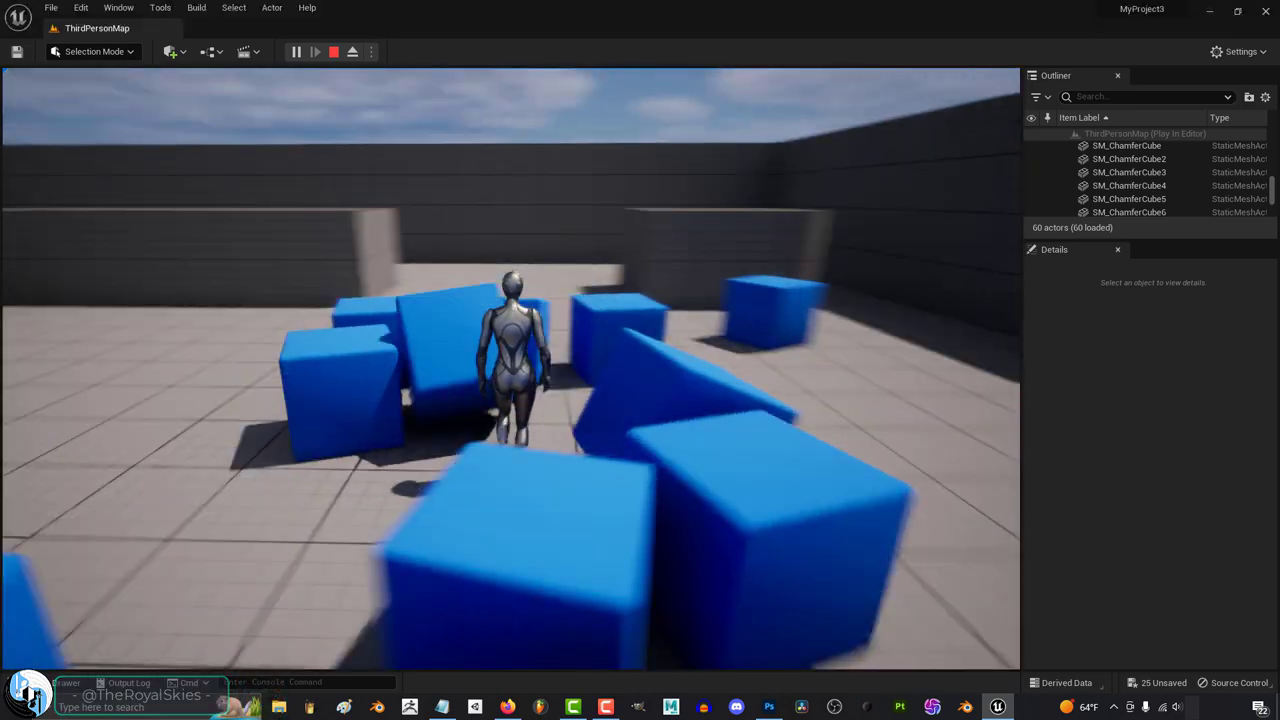